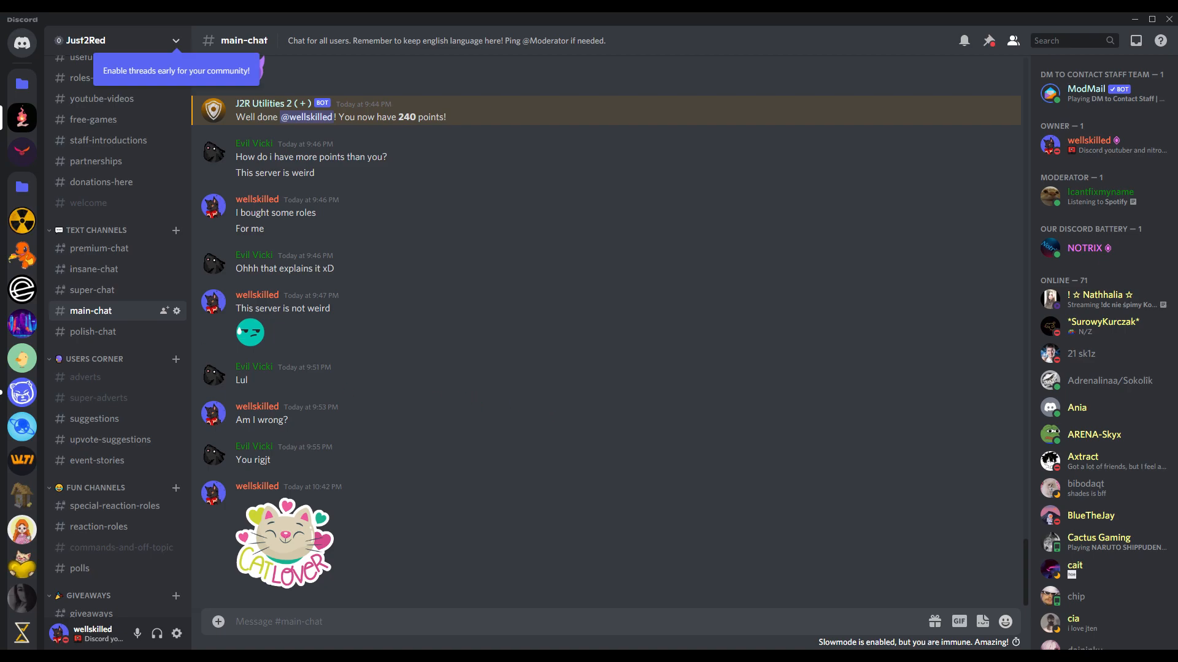
{"action": "mouse_move", "coordinate": [571, 427]}
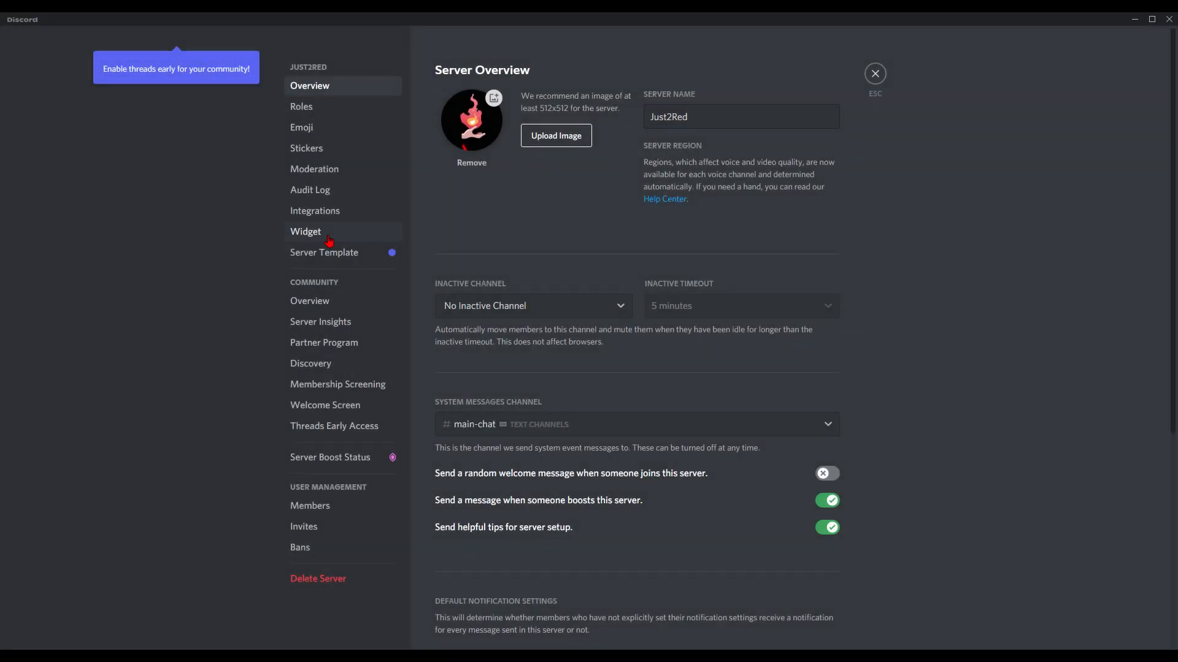
{"action": "mouse_move", "coordinate": [324, 252]}
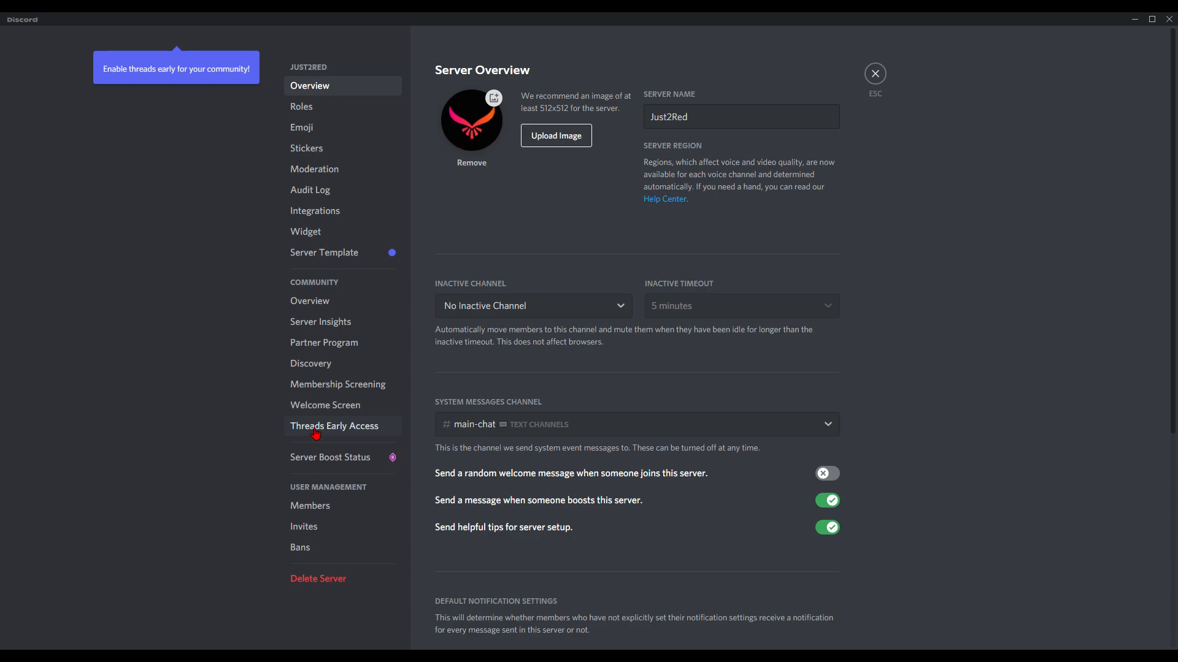
Step: Enable Threads from the Threads Early Access settings page for Just2Red
{"action": "left_click", "coordinate": [333, 426]}
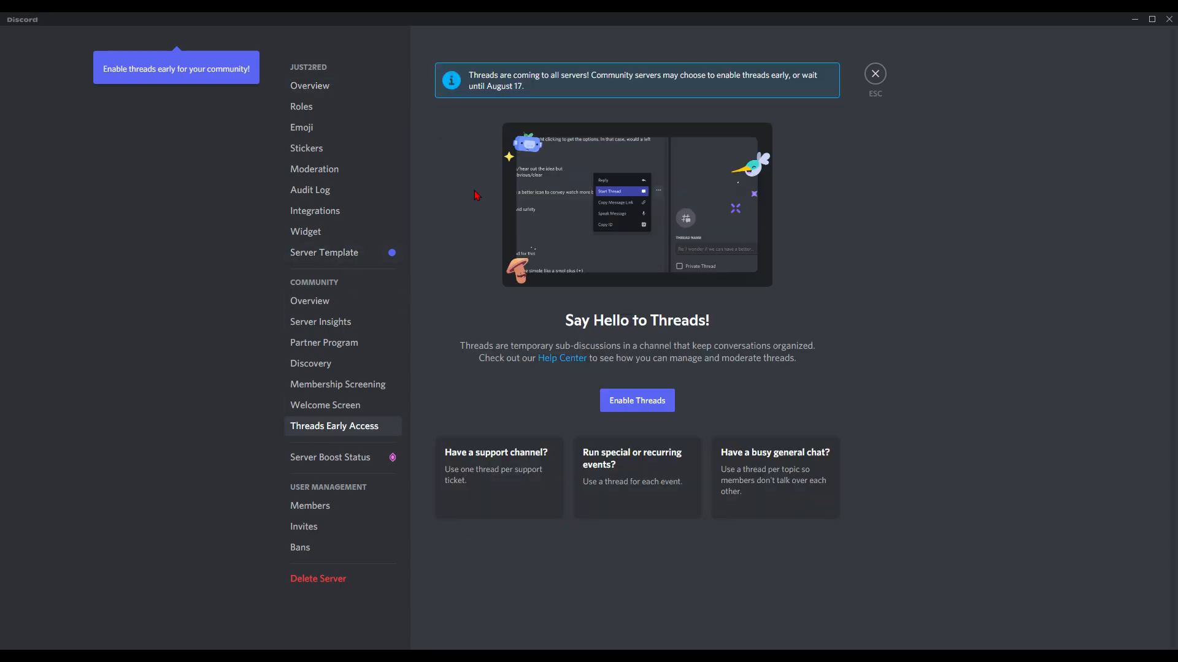
{"action": "mouse_move", "coordinate": [504, 115]}
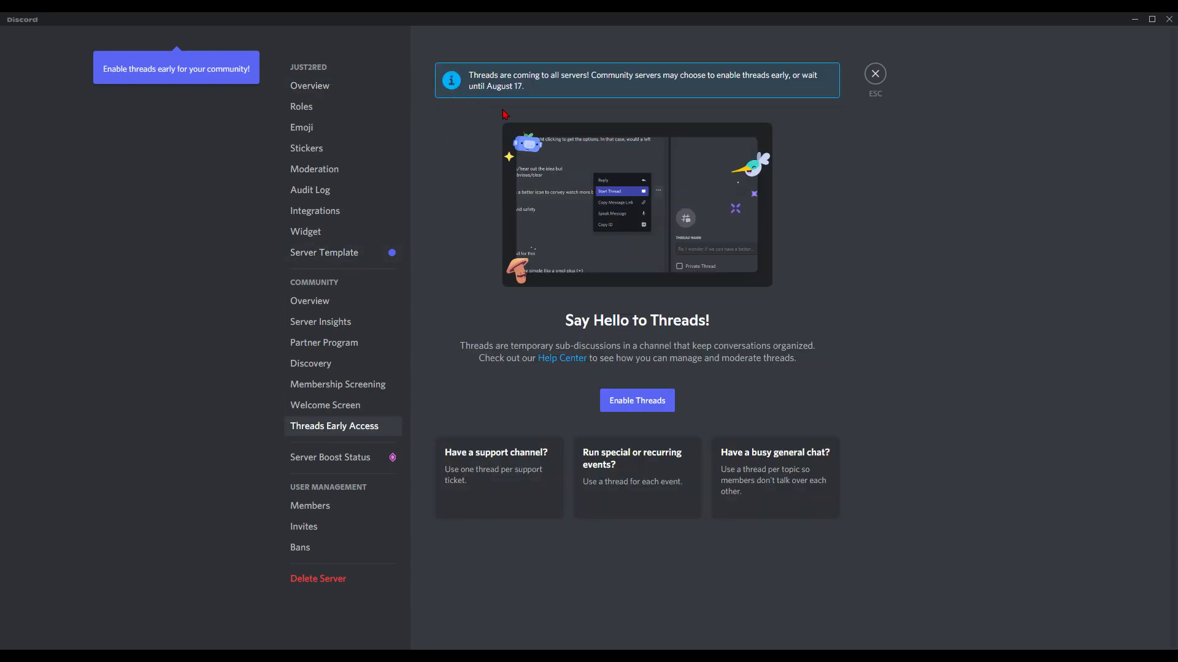
{"action": "mouse_move", "coordinate": [646, 88]}
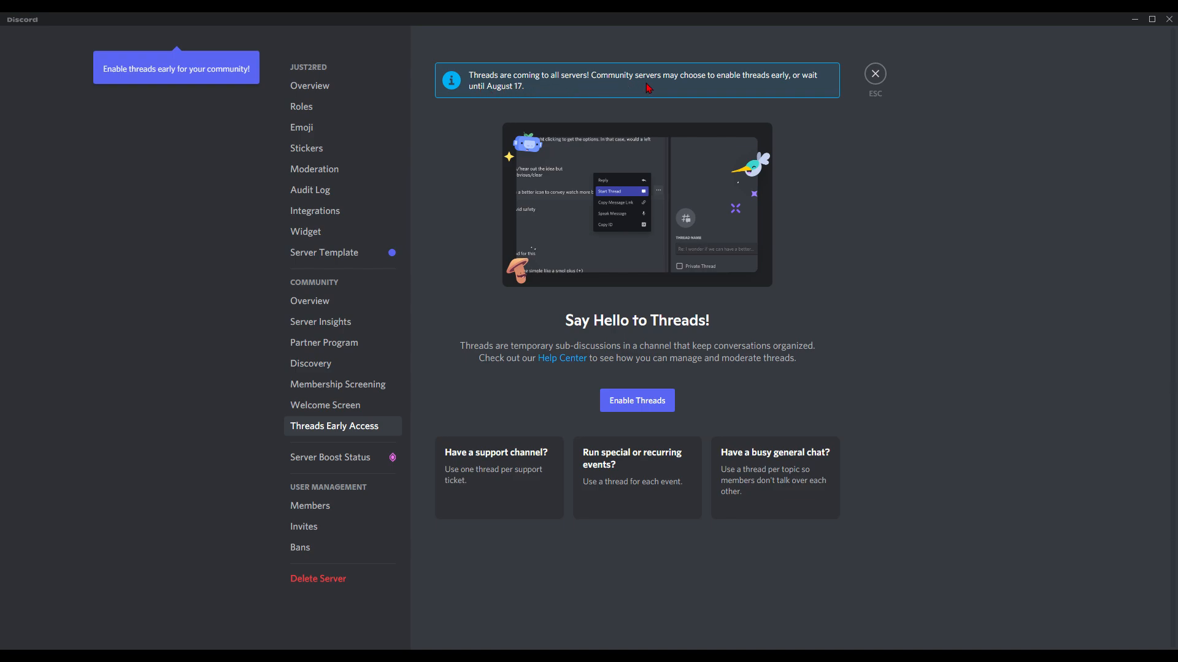
{"action": "mouse_move", "coordinate": [673, 88]}
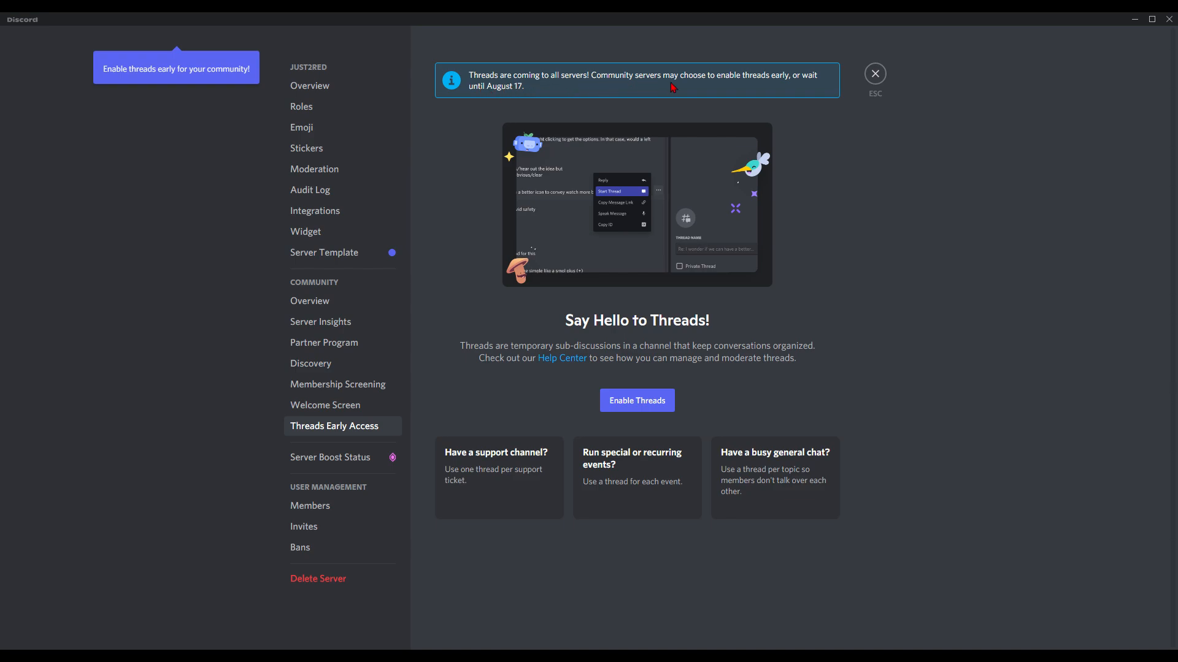
{"action": "mouse_move", "coordinate": [590, 87]}
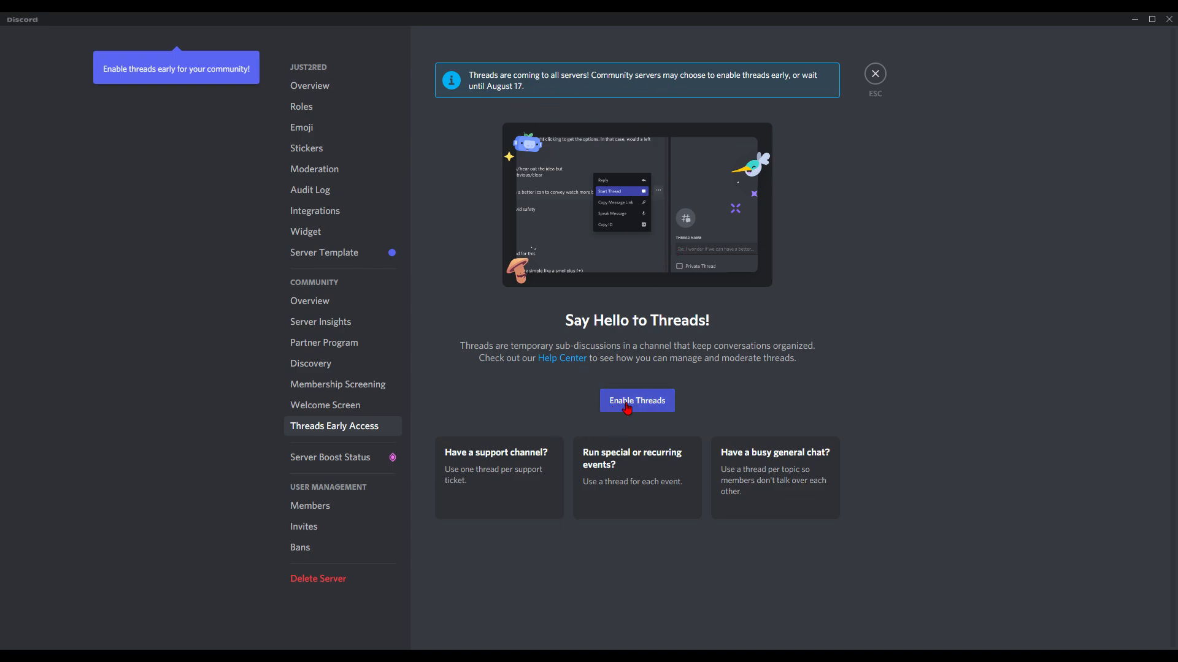
{"action": "left_click", "coordinate": [636, 400]}
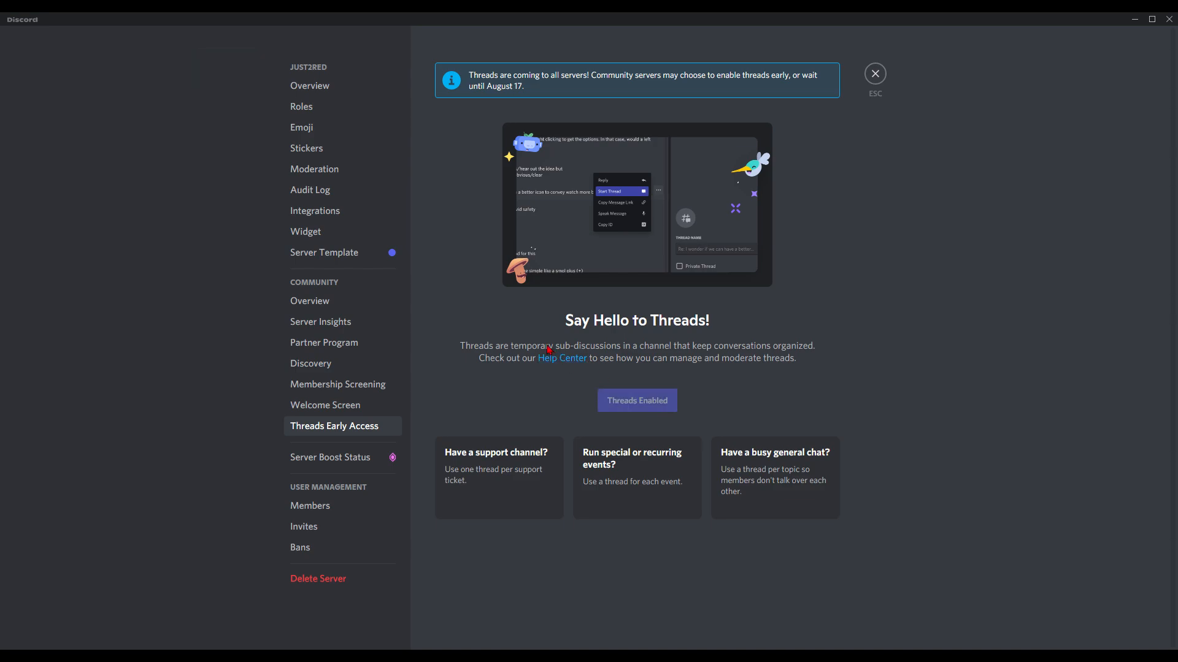
{"action": "mouse_move", "coordinate": [890, 77]}
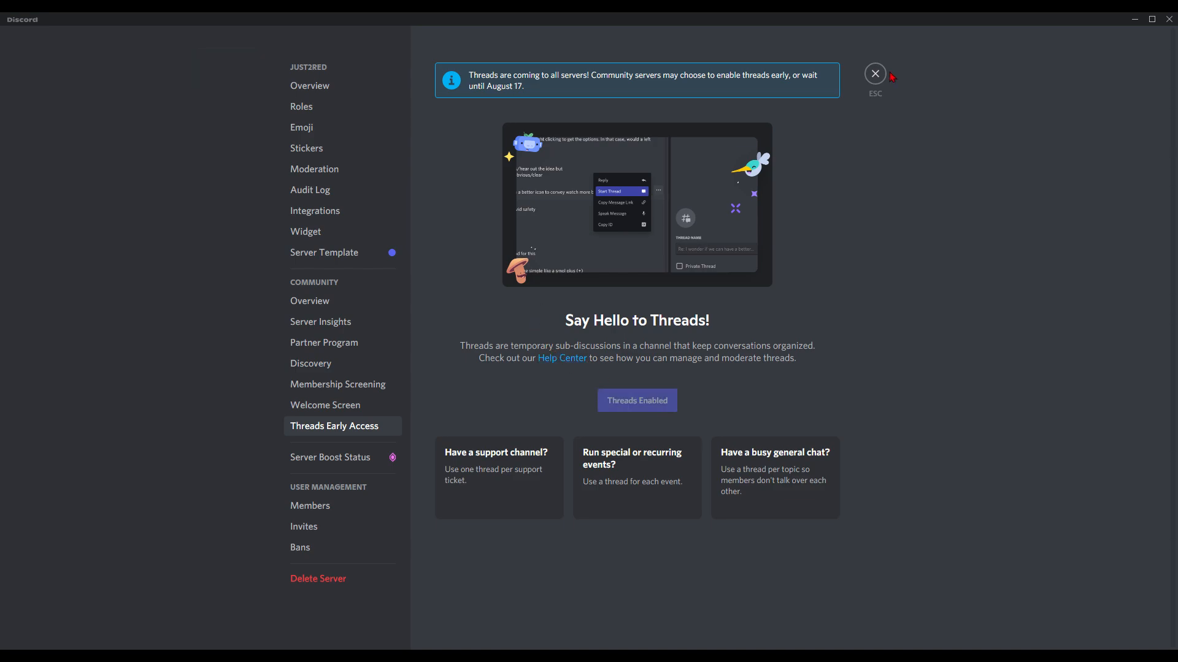
Step: Close server settings, go back to main-chat, and select 'This server is not weird'
{"action": "left_click", "coordinate": [873, 74]}
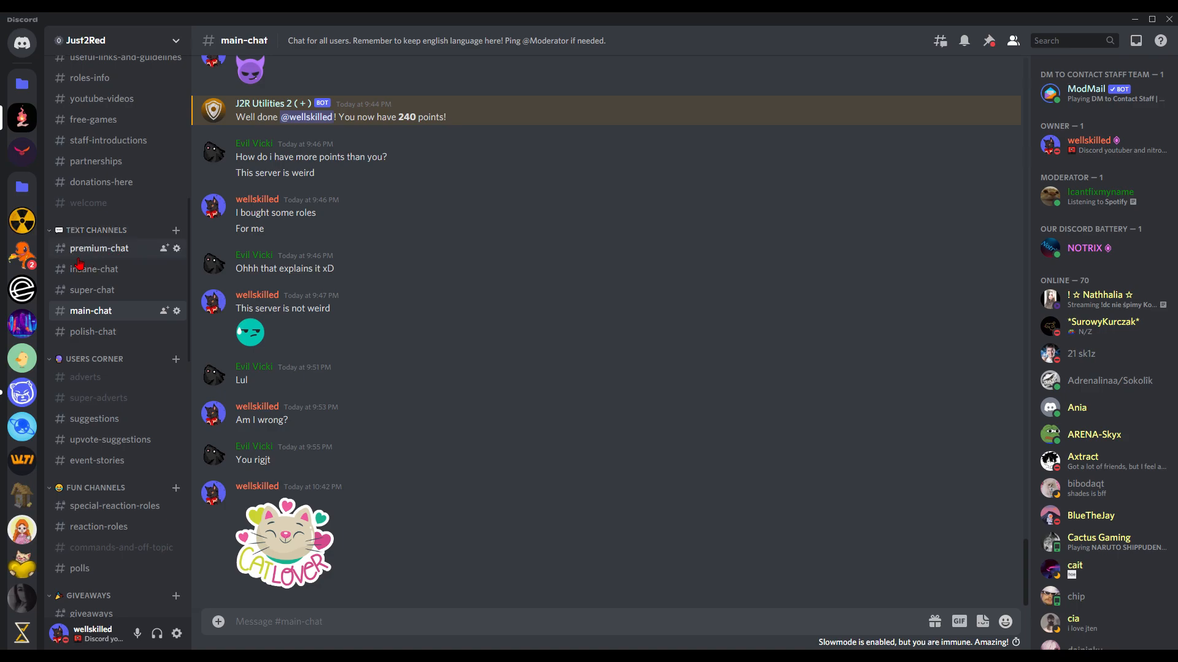
{"action": "mouse_move", "coordinate": [164, 247]}
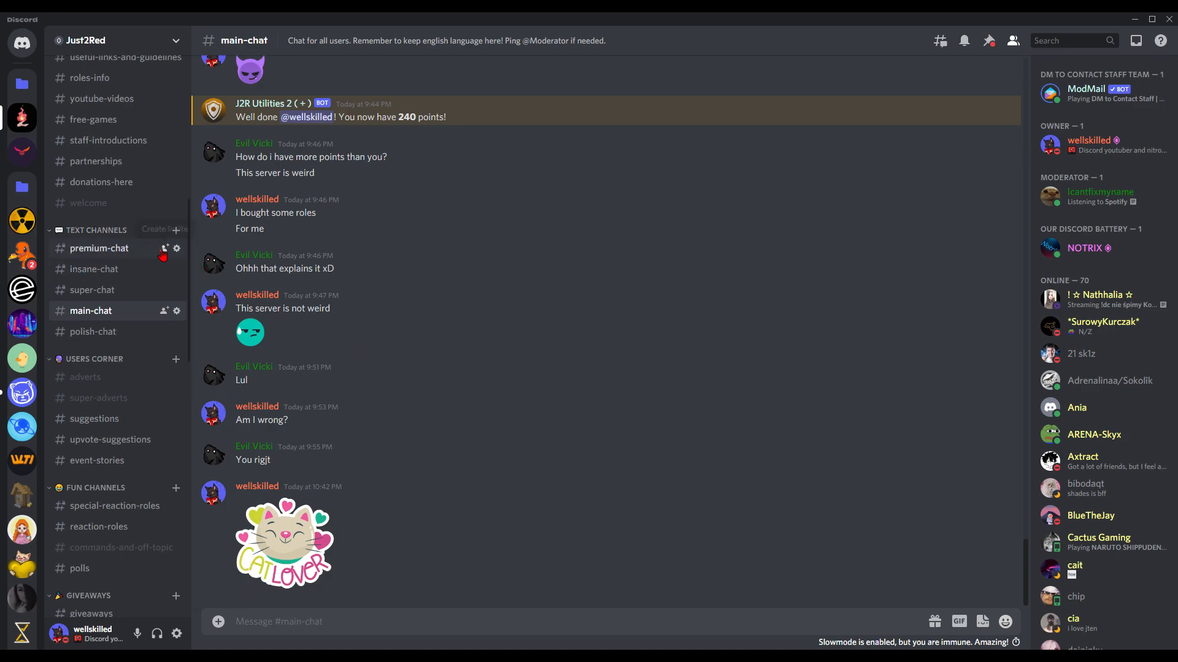
{"action": "mouse_move", "coordinate": [178, 230]}
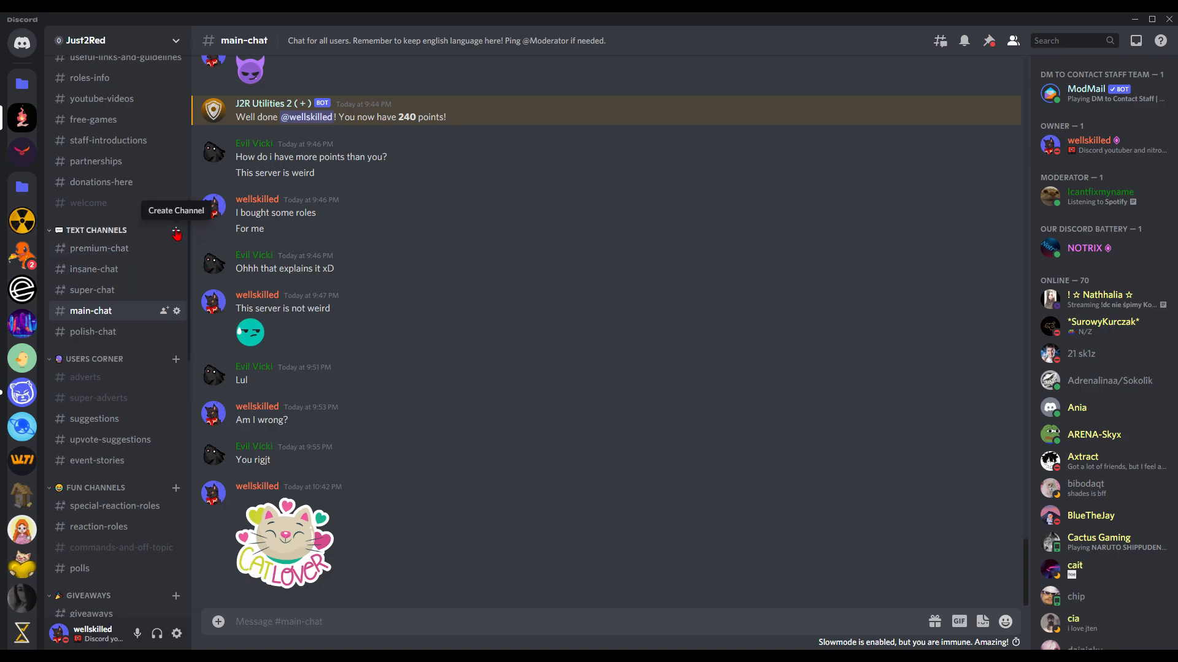
{"action": "left_click", "coordinate": [176, 230]}
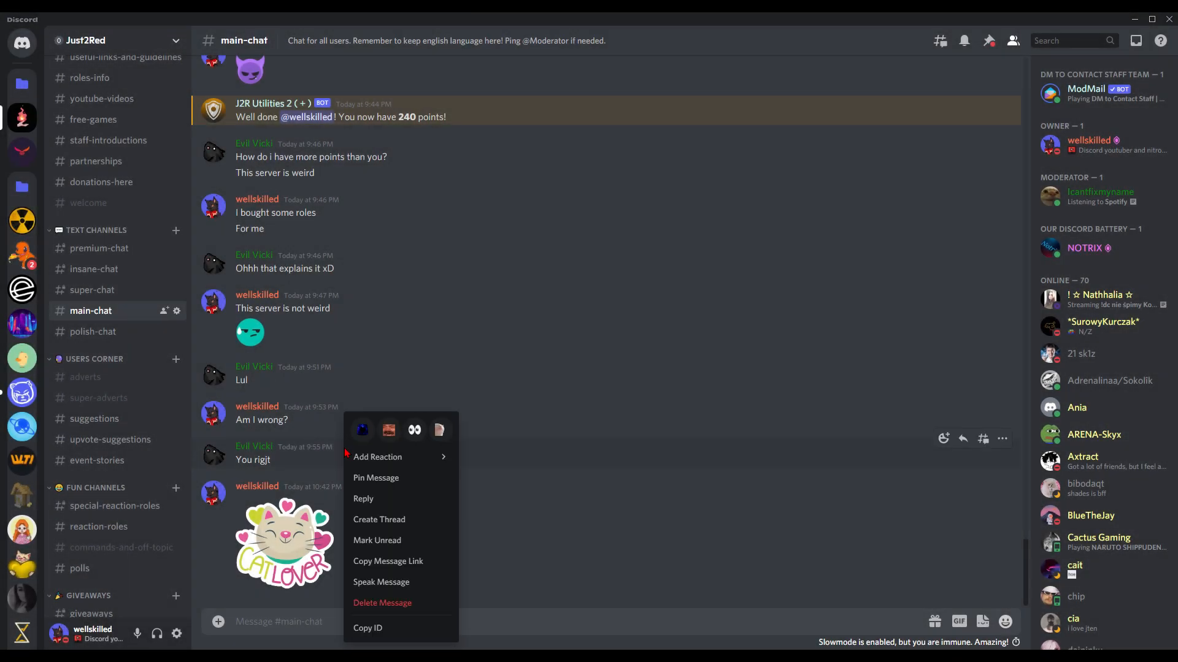
{"action": "mouse_move", "coordinate": [400, 539]}
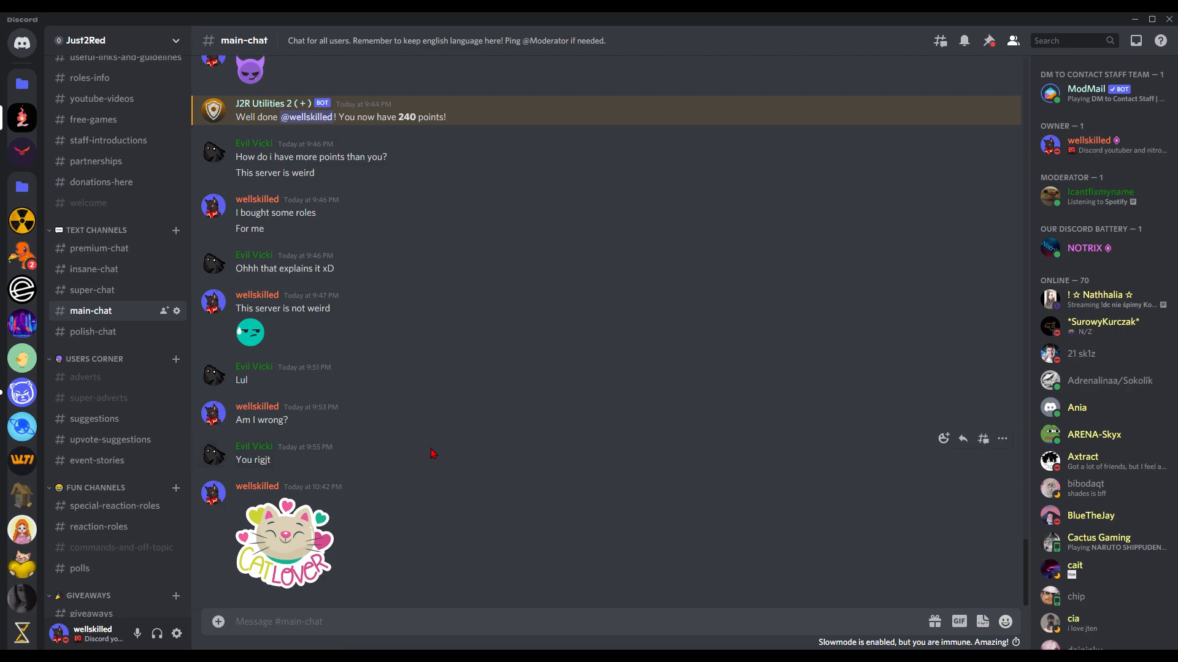
{"action": "mouse_move", "coordinate": [321, 308]}
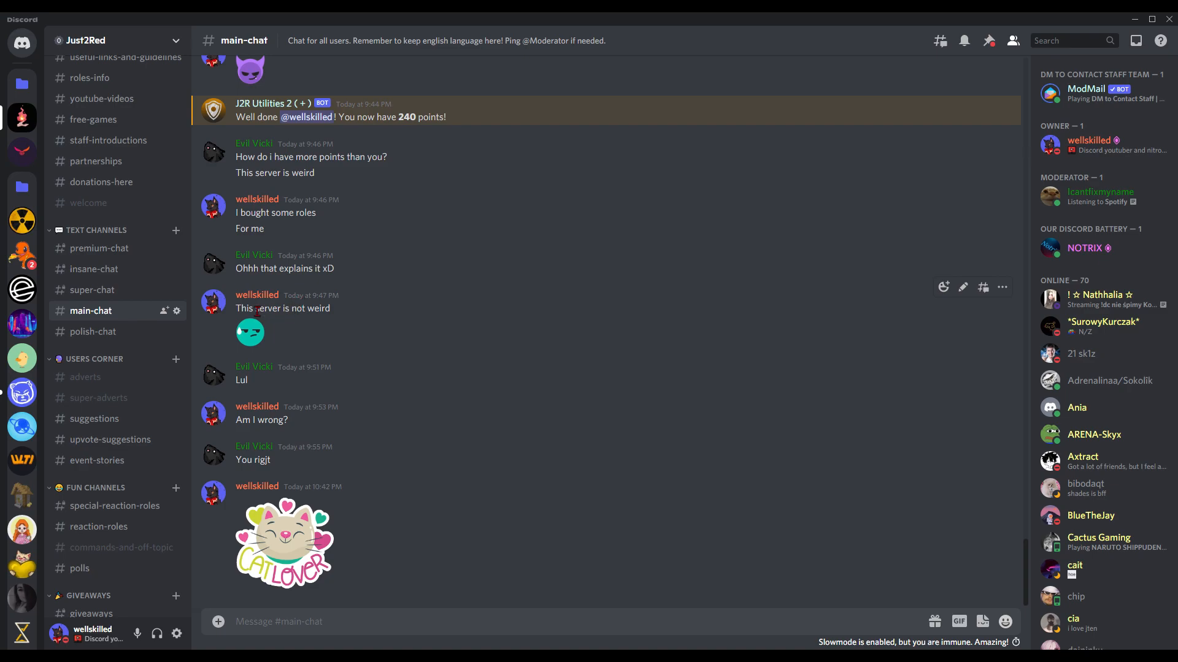
{"action": "triple_click", "coordinate": [281, 308]}
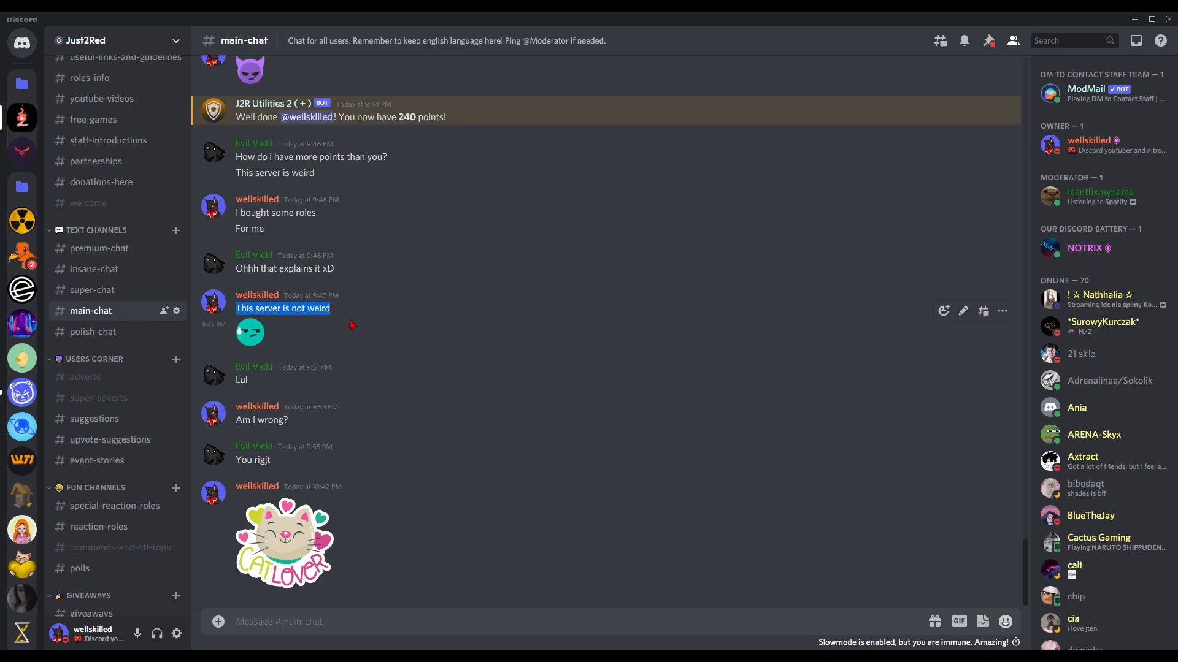
{"action": "mouse_move", "coordinate": [343, 314]}
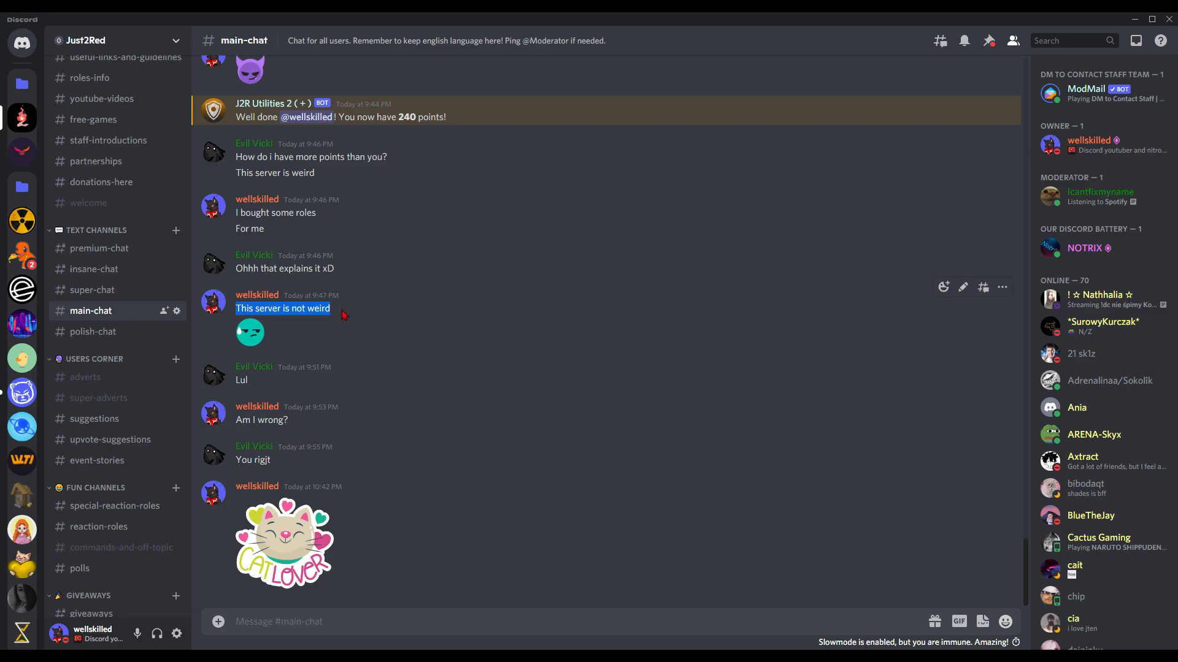
Step: Choose Create Thread from the context menu of 'This server is not weird'
{"action": "right_click", "coordinate": [282, 308]}
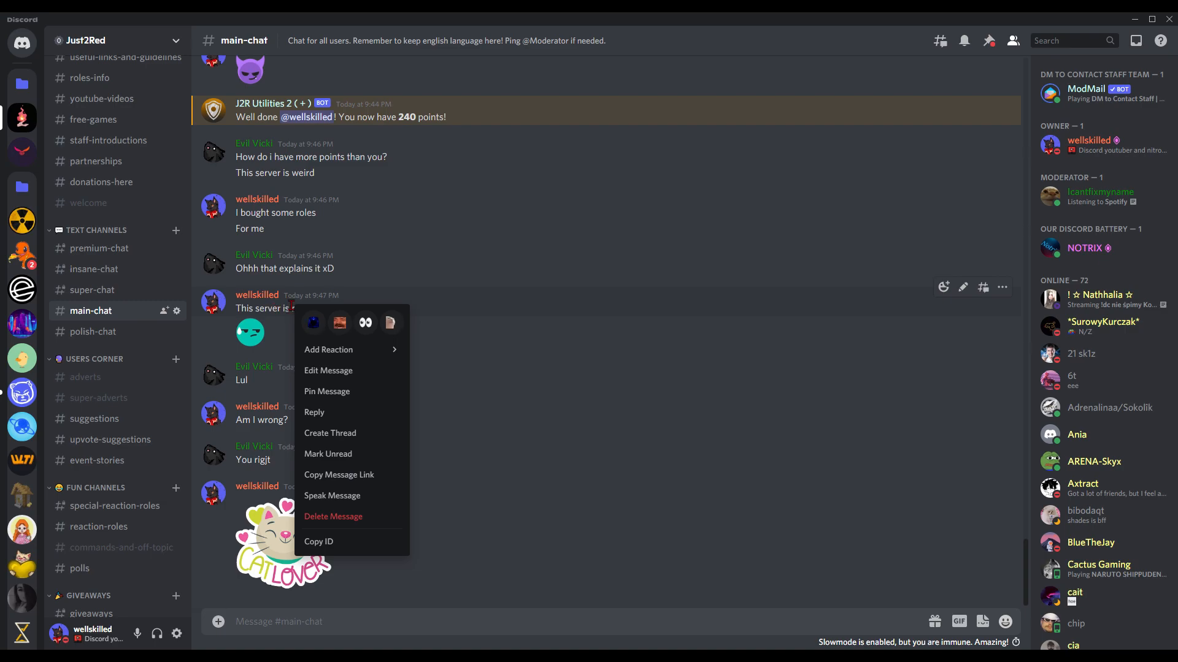
{"action": "mouse_move", "coordinate": [338, 412]}
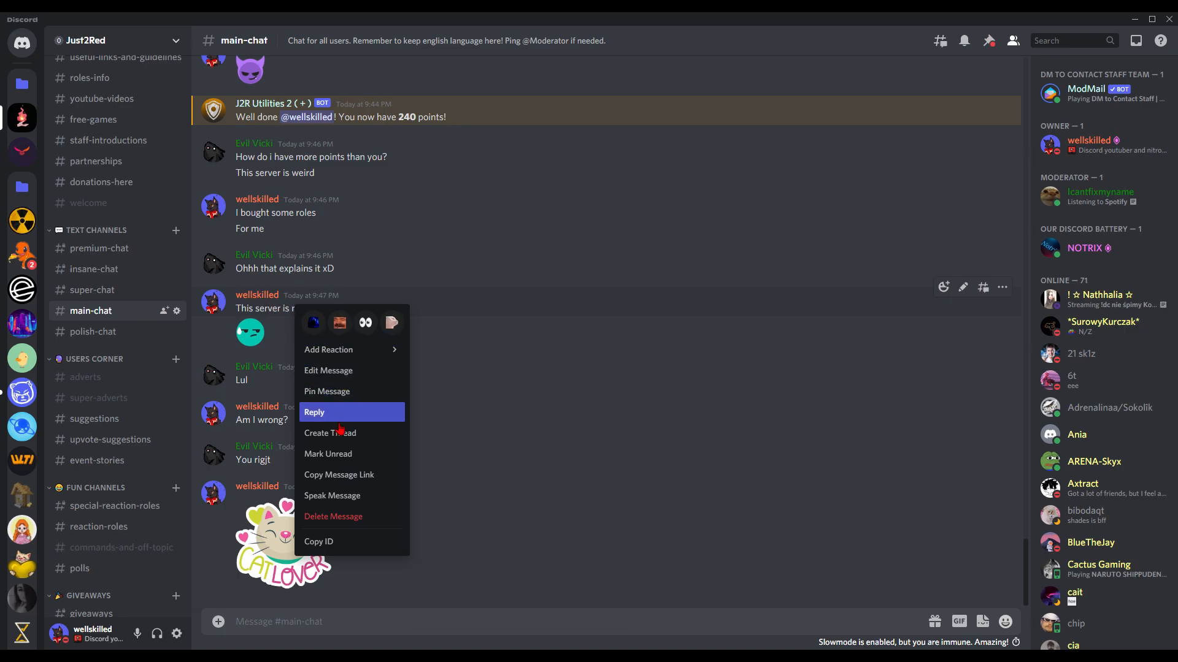
{"action": "mouse_move", "coordinate": [330, 432]}
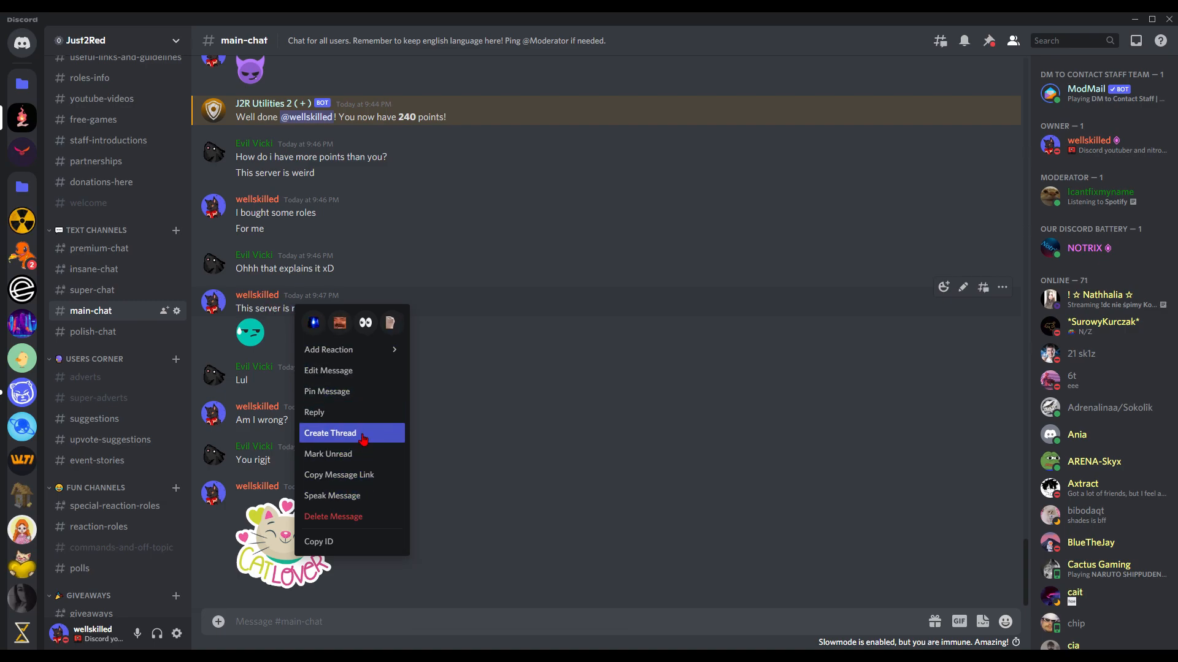
{"action": "left_click", "coordinate": [330, 433]}
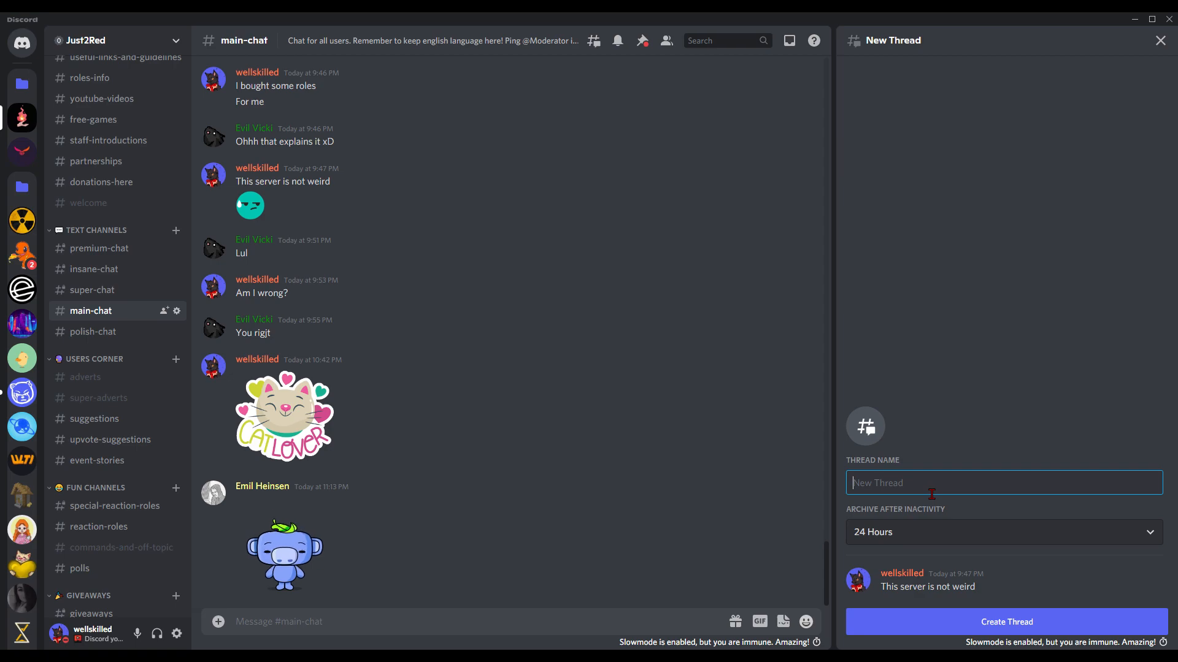
Step: Name the thread 'Server is not weird' and keep archiving at 24 Hours
{"action": "type", "text": "Server is"}
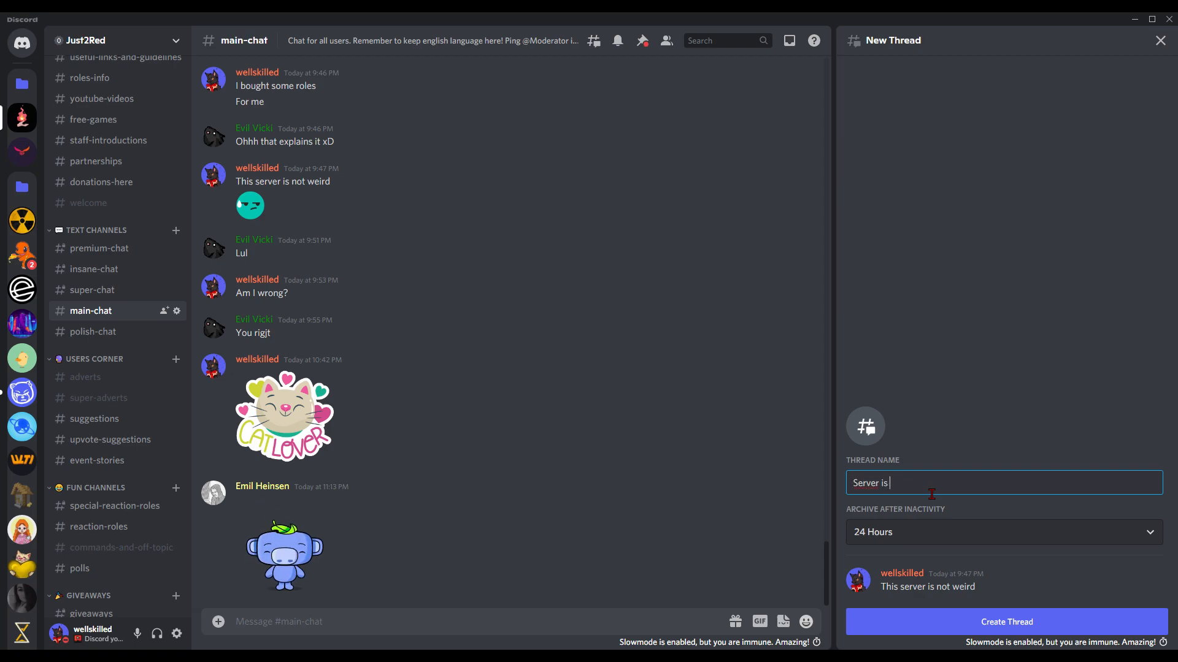
{"action": "type", "text": "not weird"}
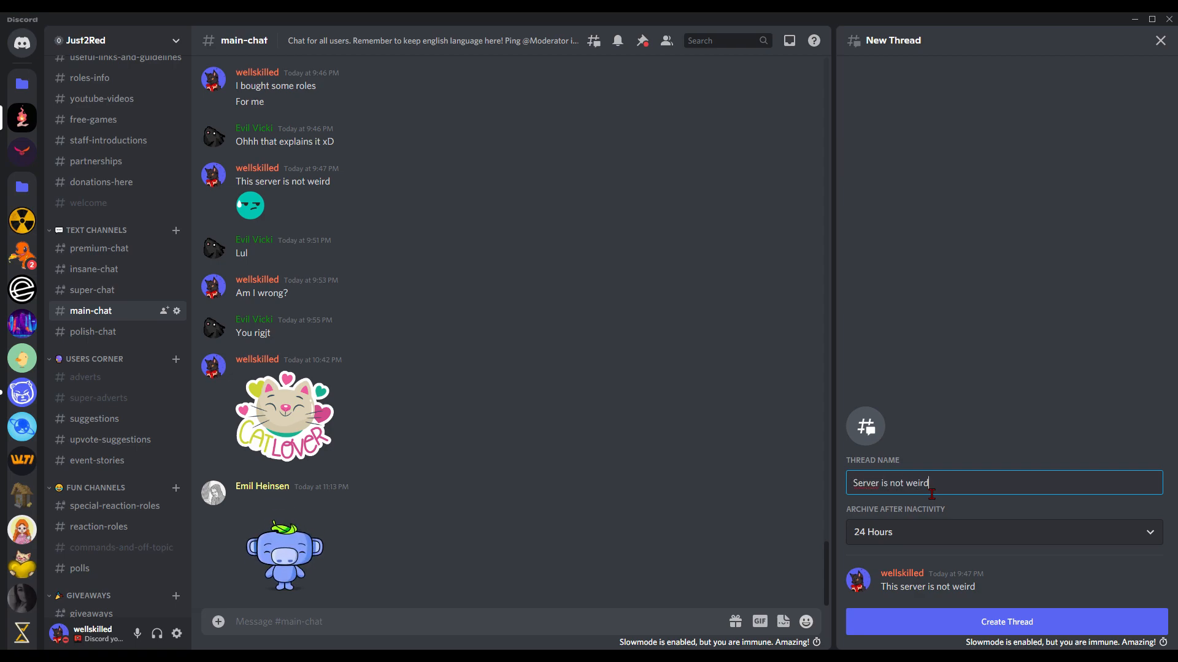
{"action": "left_click", "coordinate": [1002, 532]}
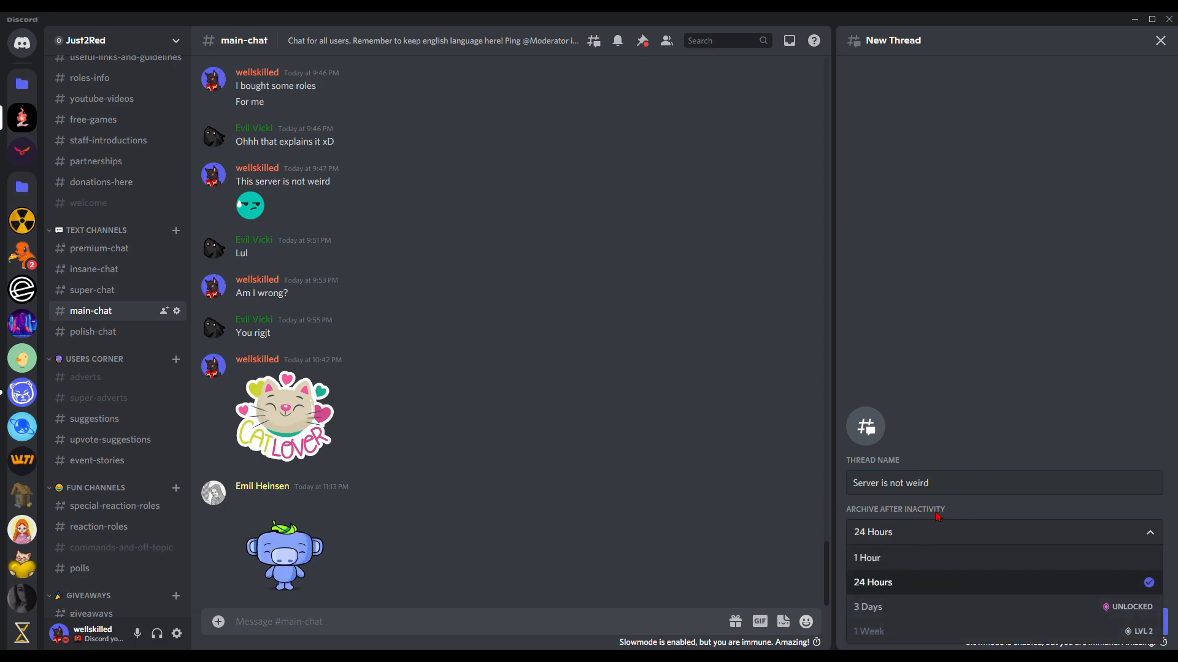
{"action": "mouse_move", "coordinate": [908, 543]}
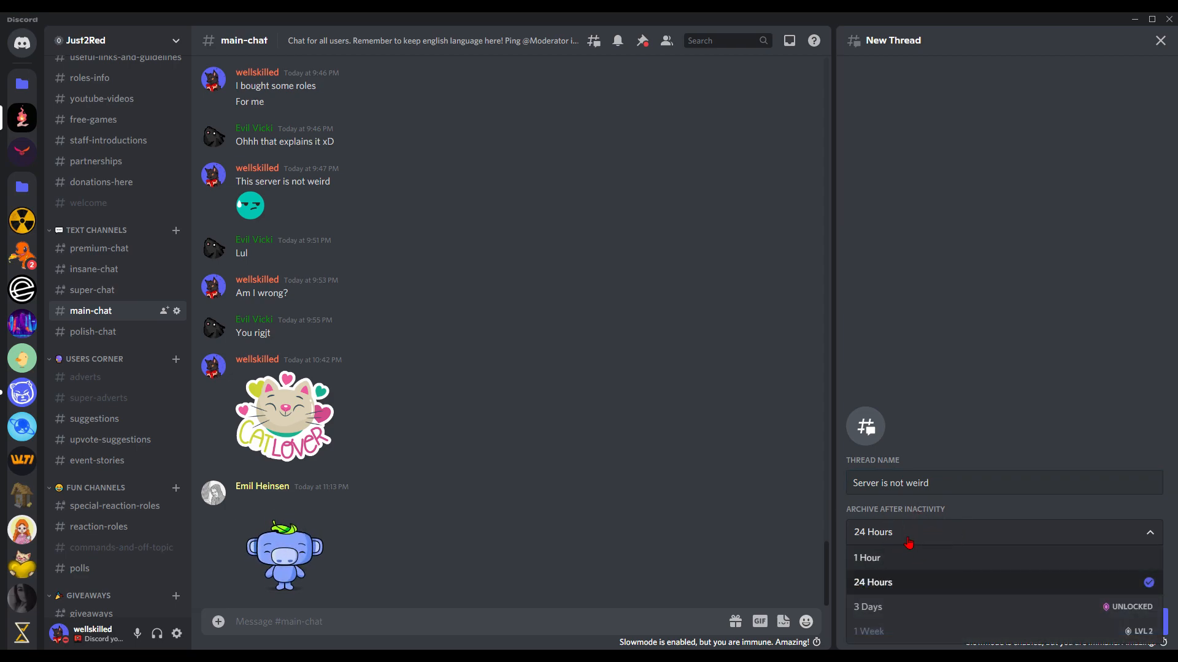
{"action": "mouse_move", "coordinate": [906, 543]}
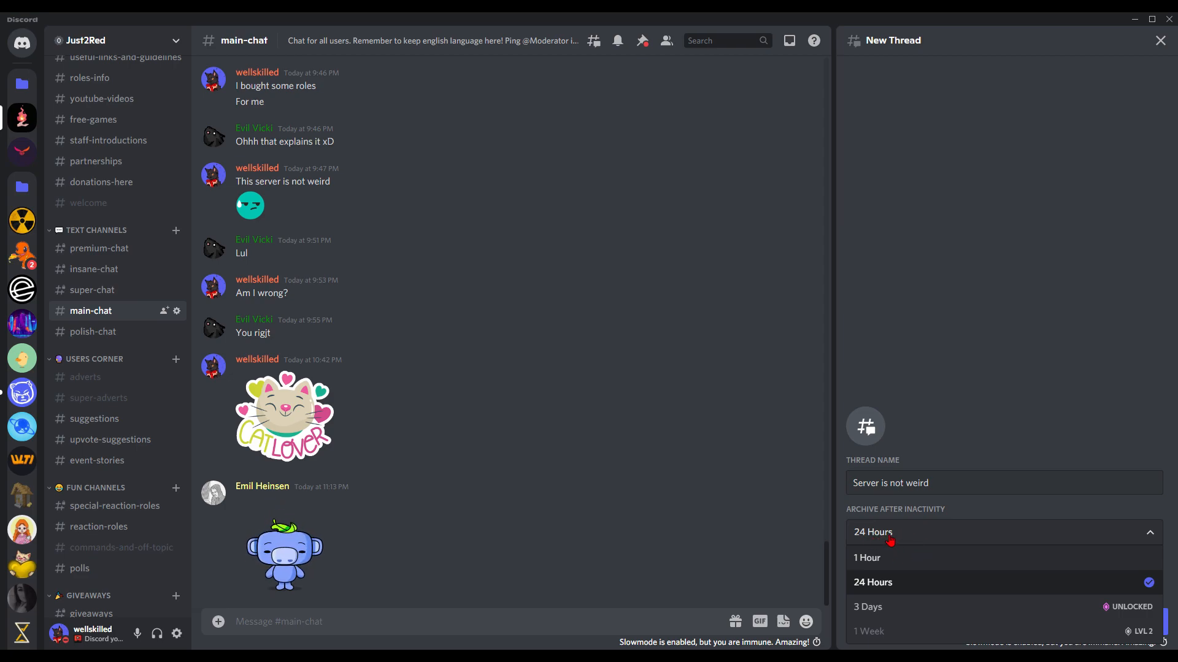
{"action": "mouse_move", "coordinate": [896, 574]}
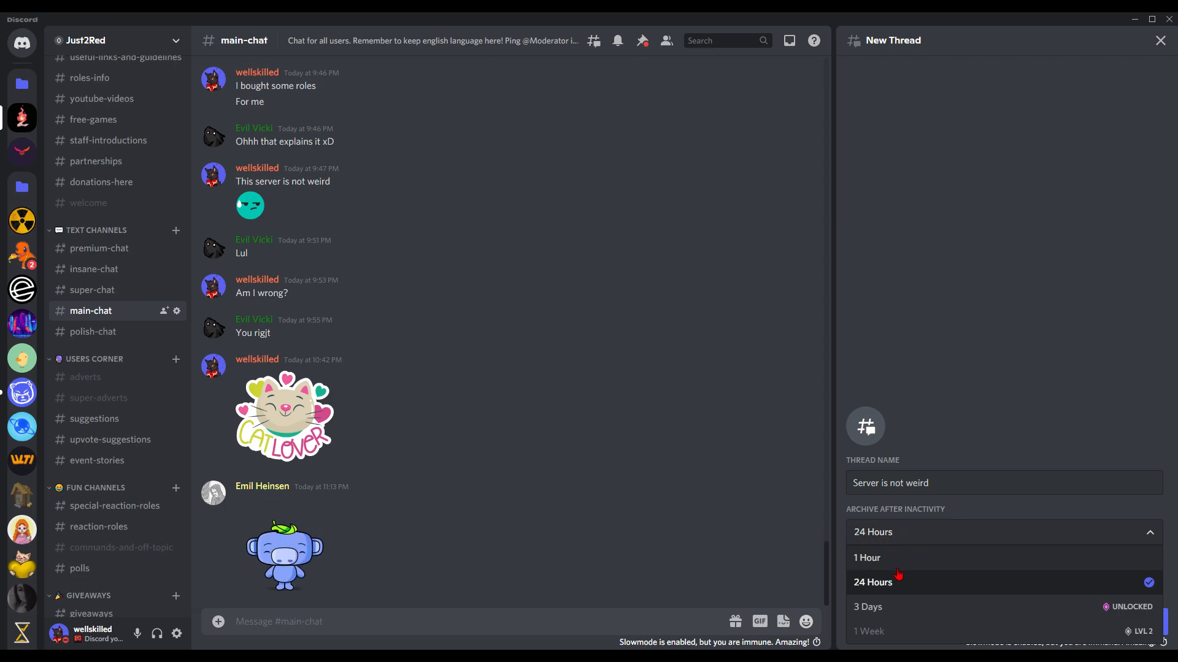
{"action": "mouse_move", "coordinate": [883, 609]}
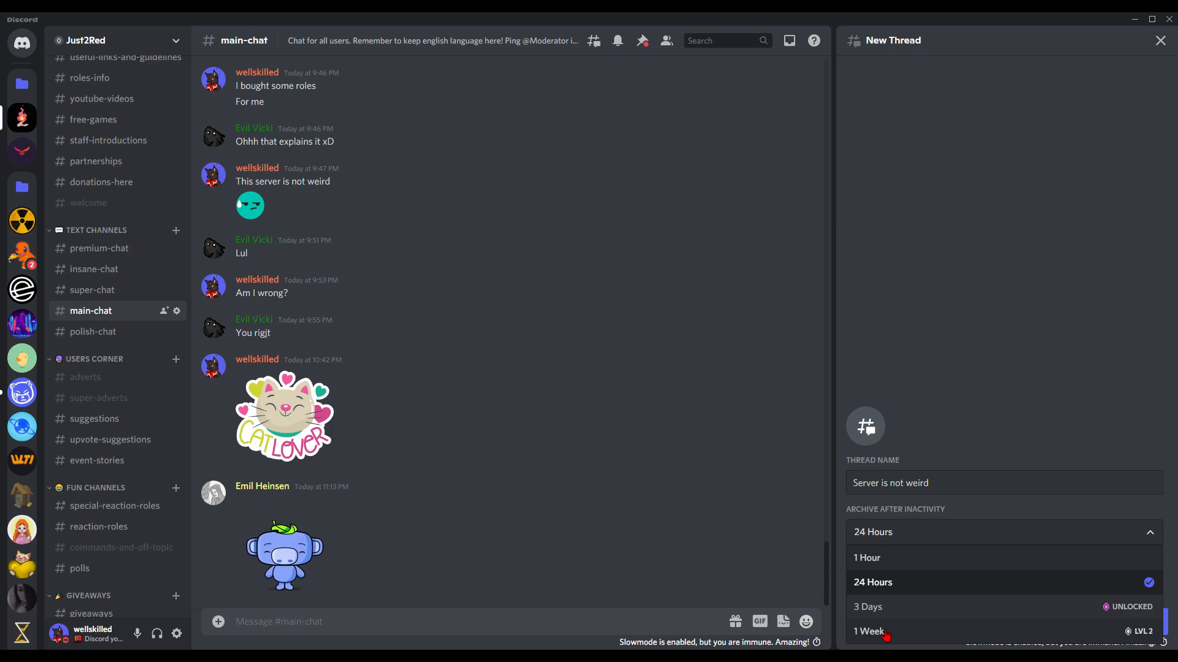
{"action": "mouse_move", "coordinate": [879, 634]}
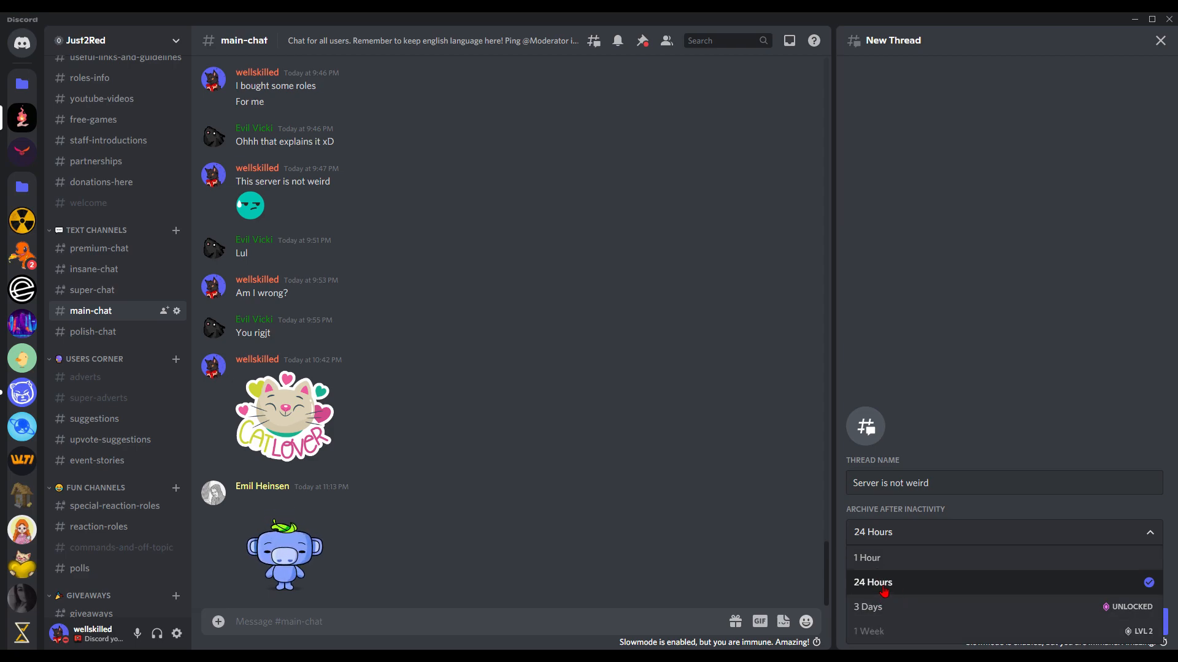
{"action": "left_click", "coordinate": [872, 582]}
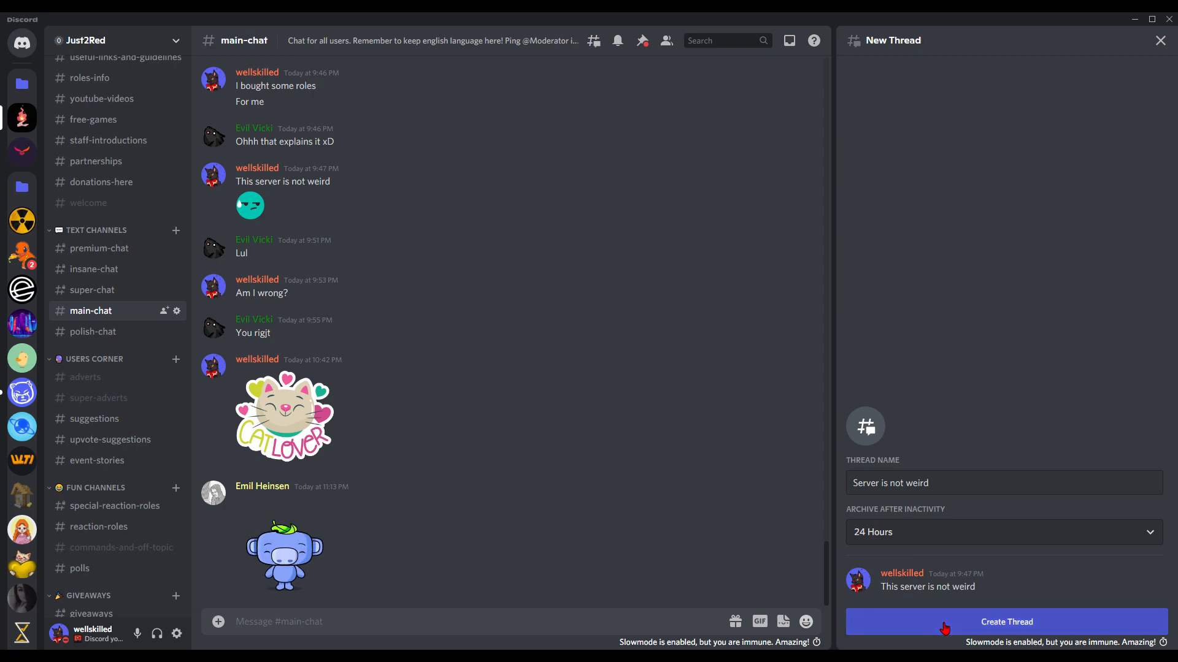
Step: Confirm Create Thread to open 'Server is not weird' beside main-chat
{"action": "left_click", "coordinate": [1004, 622]}
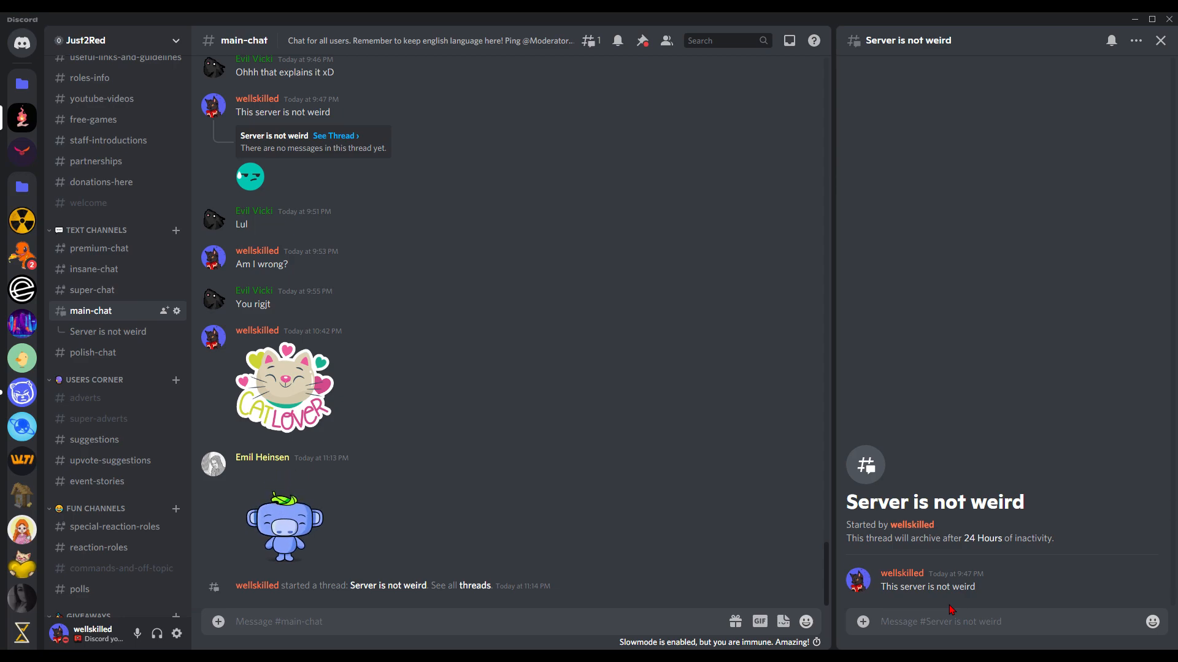
{"action": "mouse_move", "coordinate": [539, 626]}
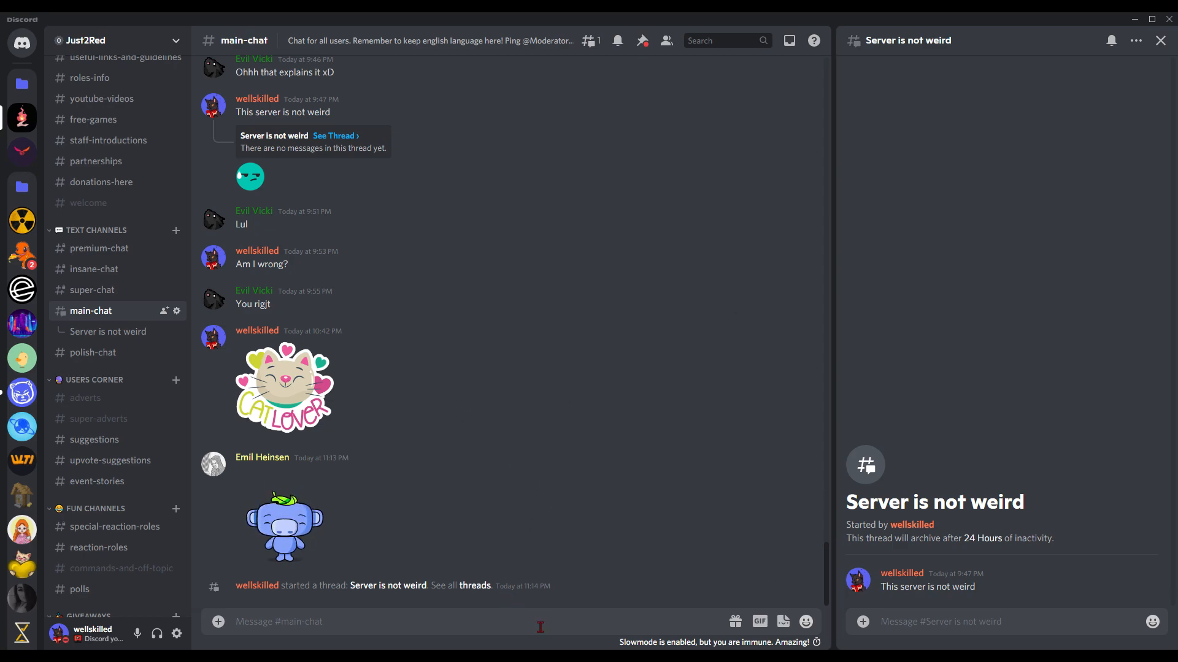
{"action": "mouse_move", "coordinate": [763, 459]}
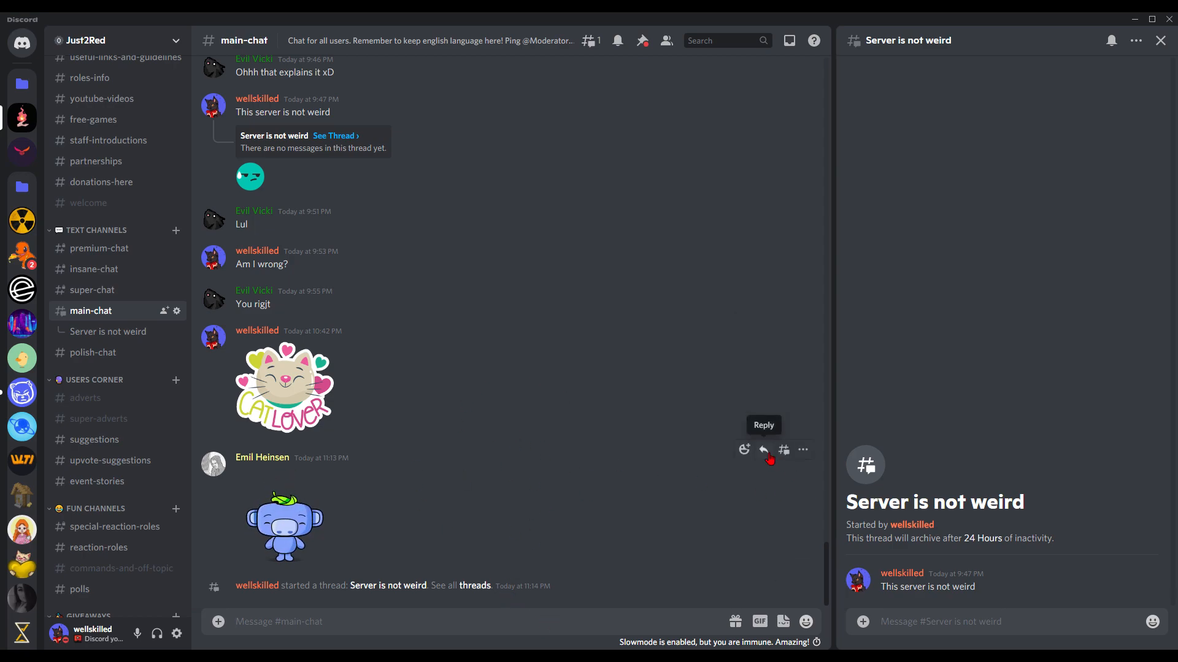
{"action": "mouse_move", "coordinate": [419, 526]}
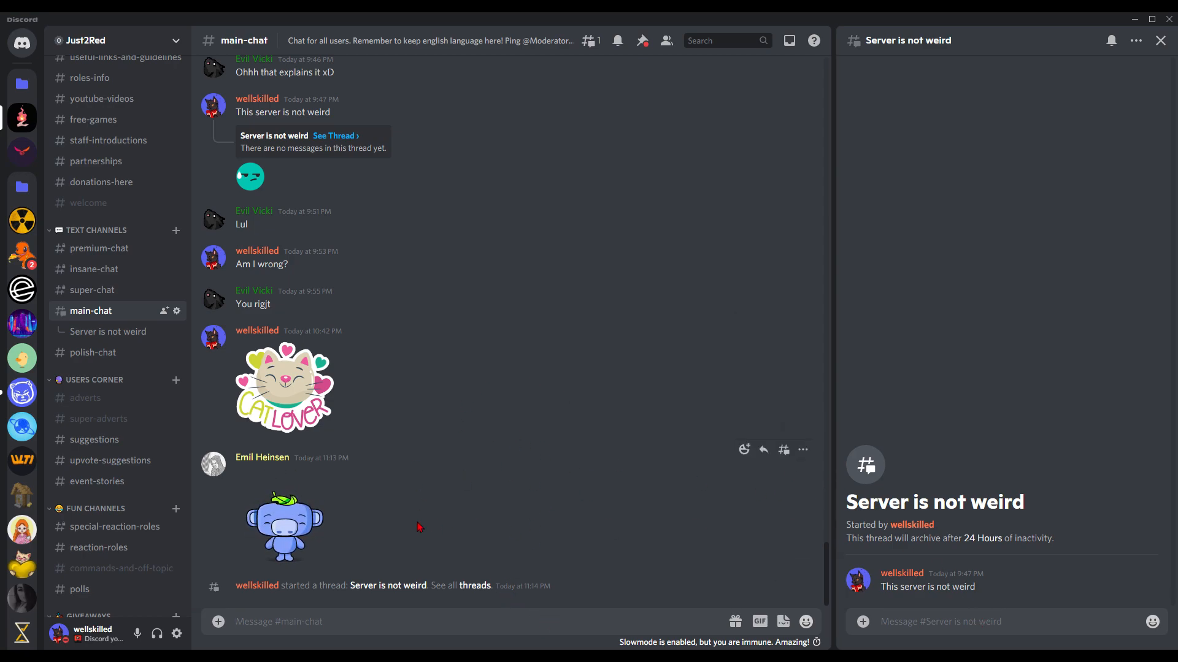
{"action": "mouse_move", "coordinate": [757, 546]}
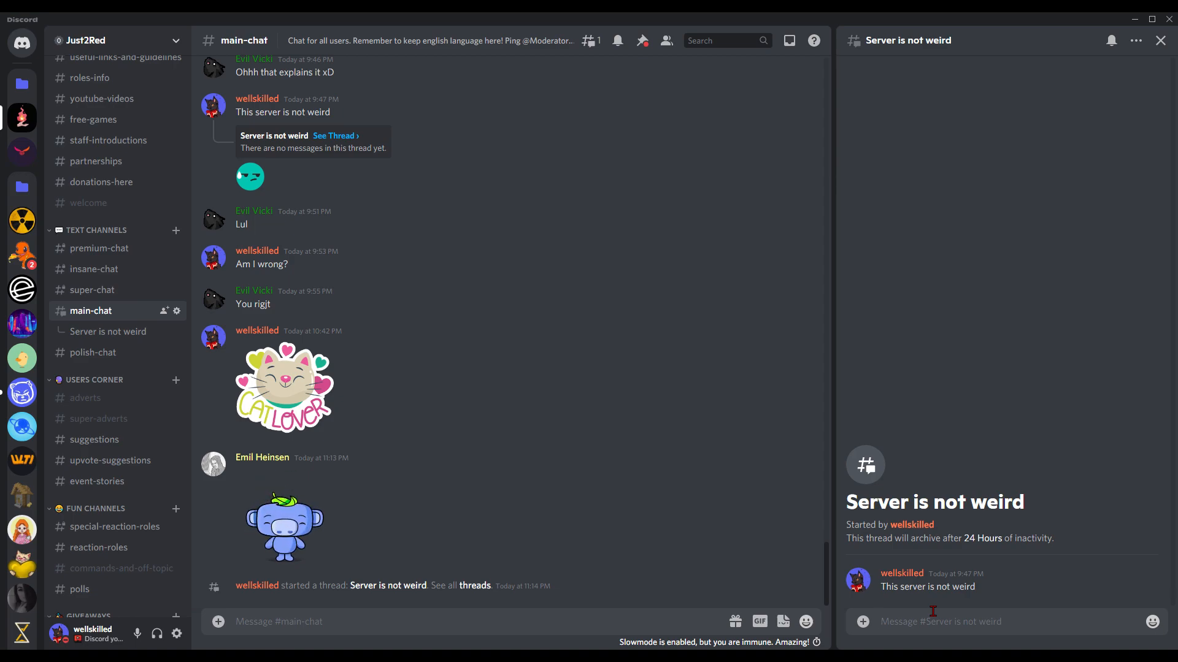
{"action": "mouse_move", "coordinate": [940, 613]}
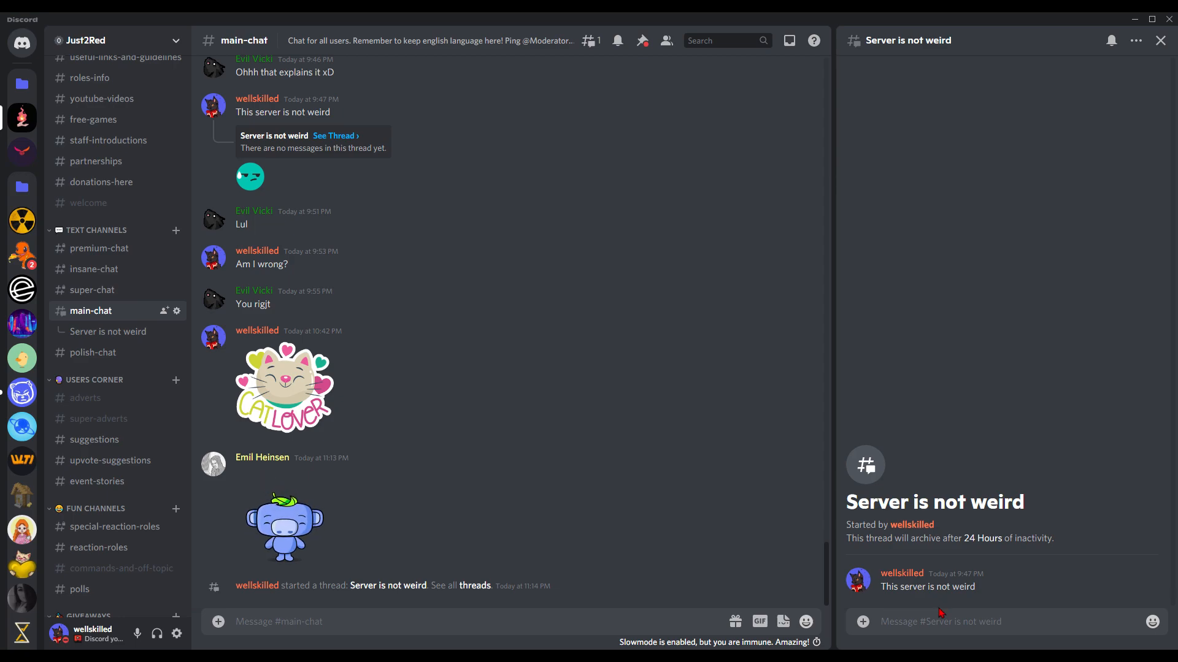
{"action": "mouse_move", "coordinate": [505, 389]}
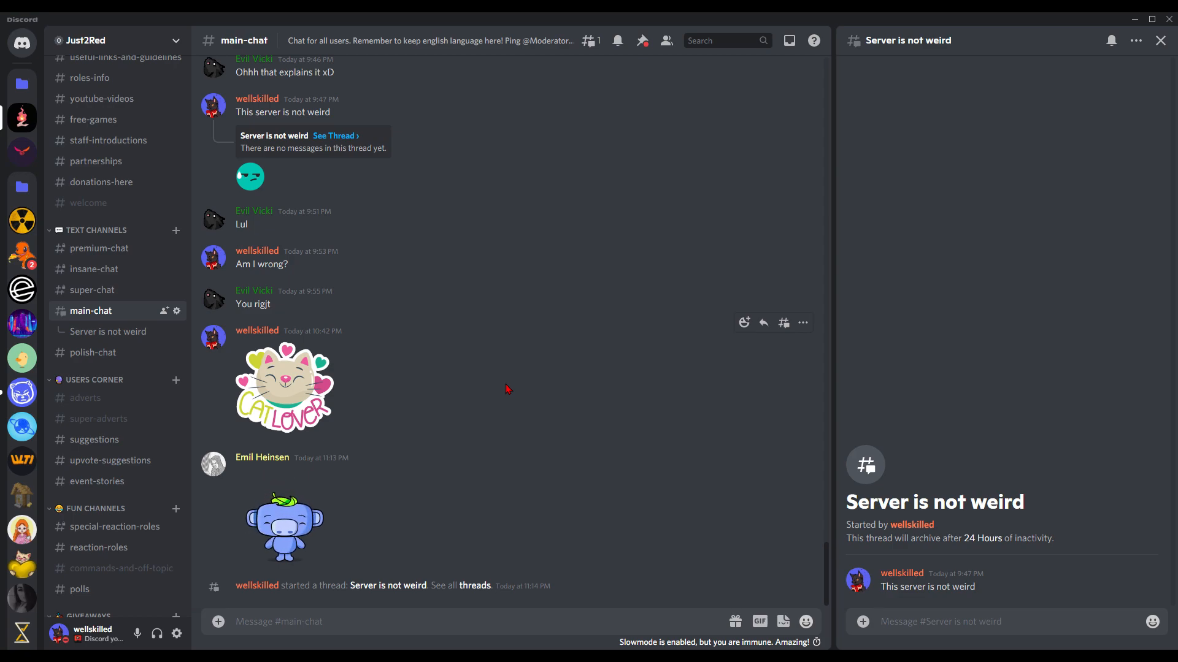
{"action": "mouse_move", "coordinate": [922, 567]}
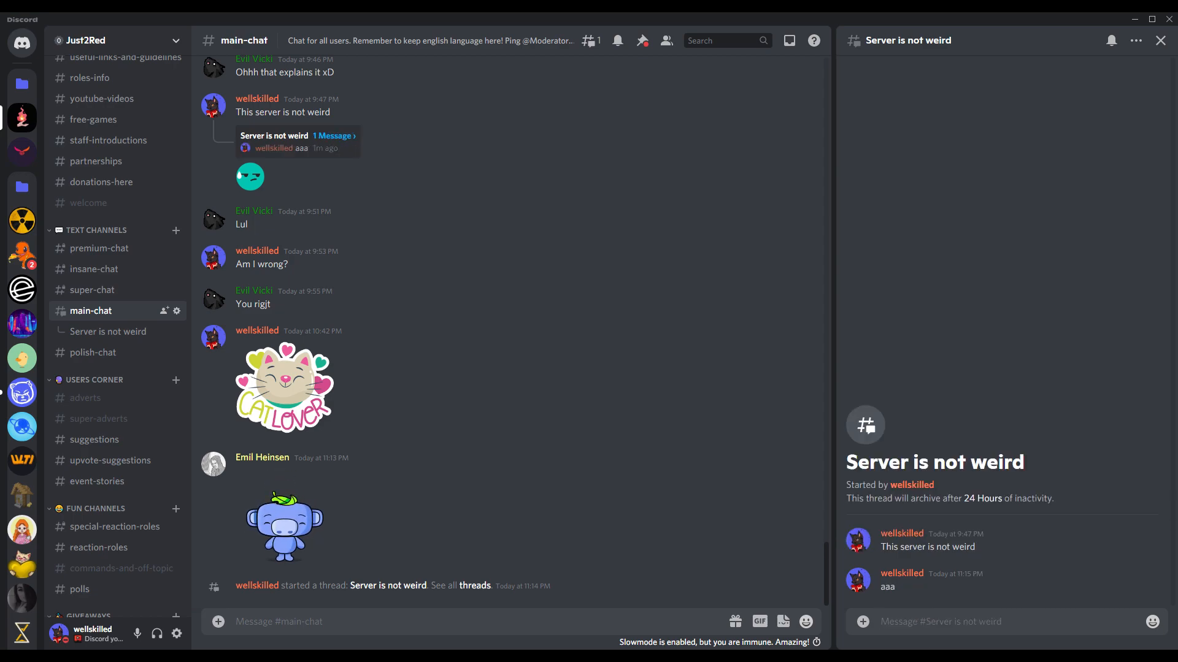
Step: Scroll main-chat to view the thread summary showing the 'aaa' reply
{"action": "scroll", "scroll_direction": "up", "scroll_amount": 3}
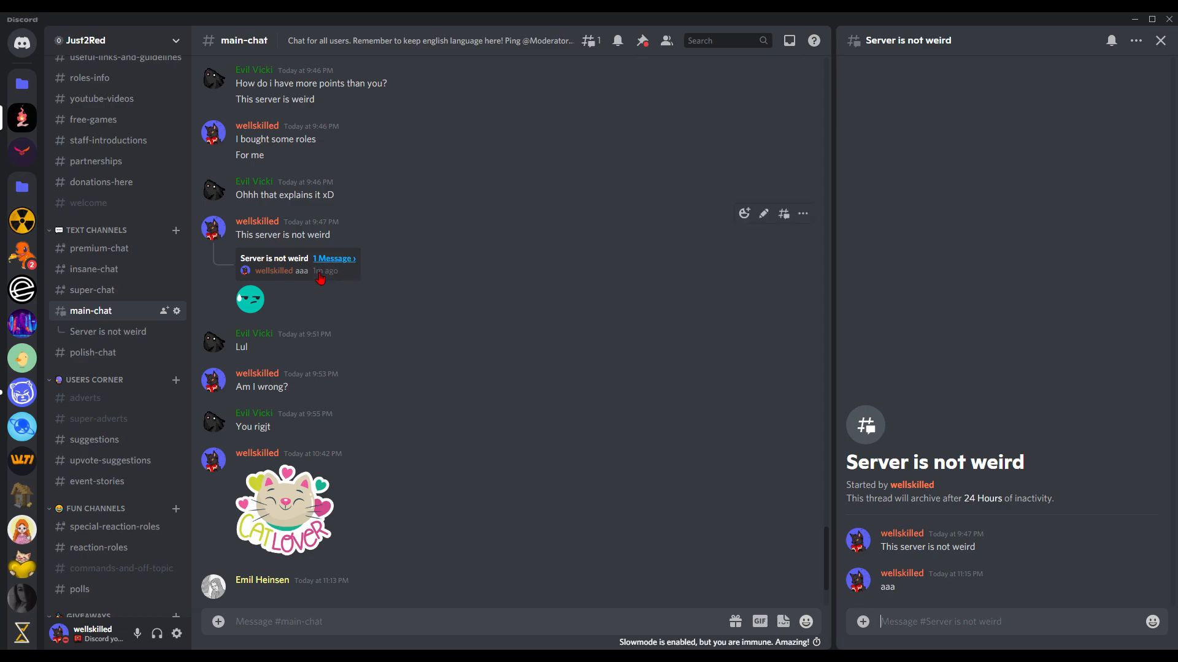
{"action": "mouse_move", "coordinate": [381, 289]}
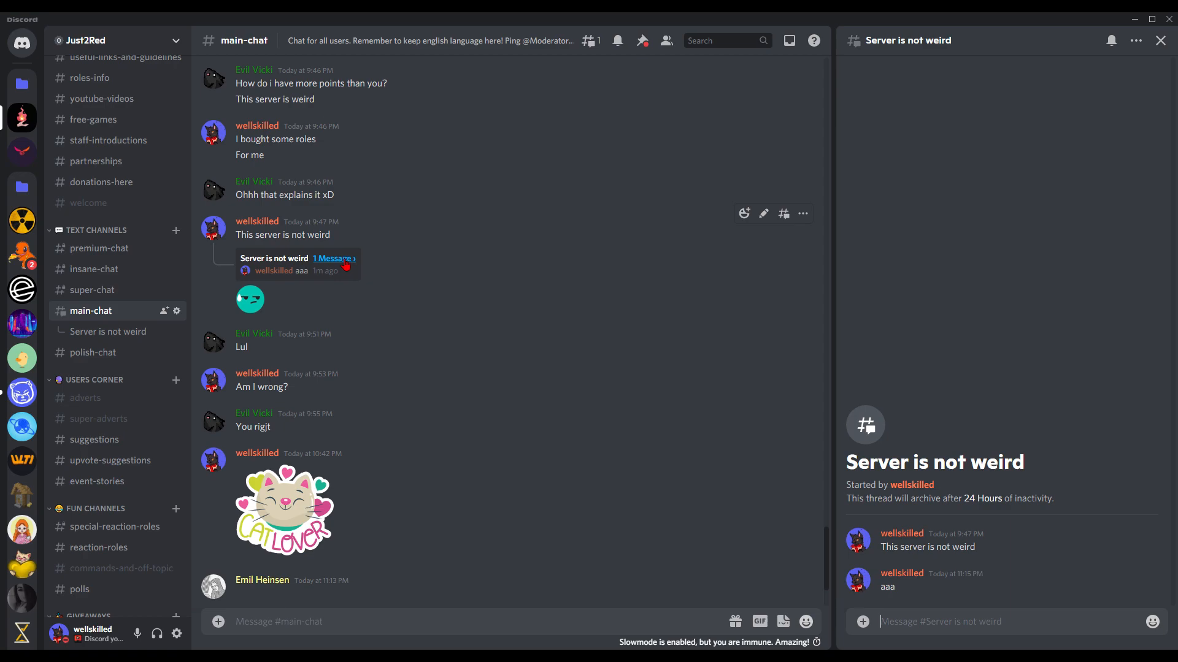
{"action": "mouse_move", "coordinate": [976, 575]}
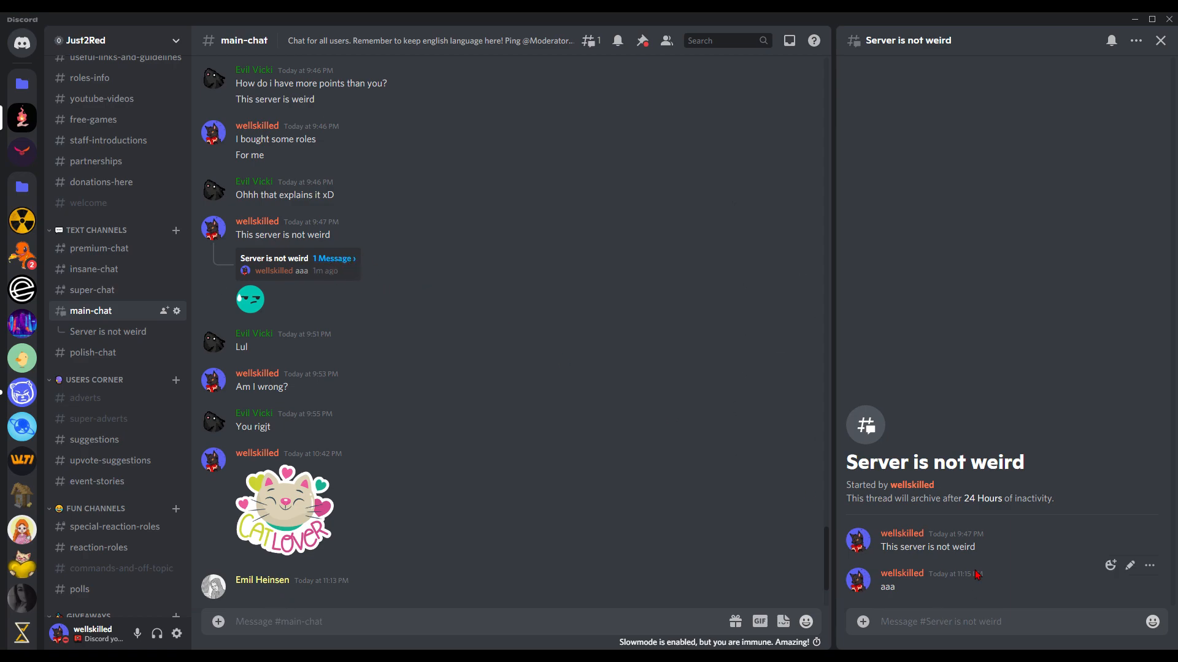
{"action": "mouse_move", "coordinate": [973, 574]}
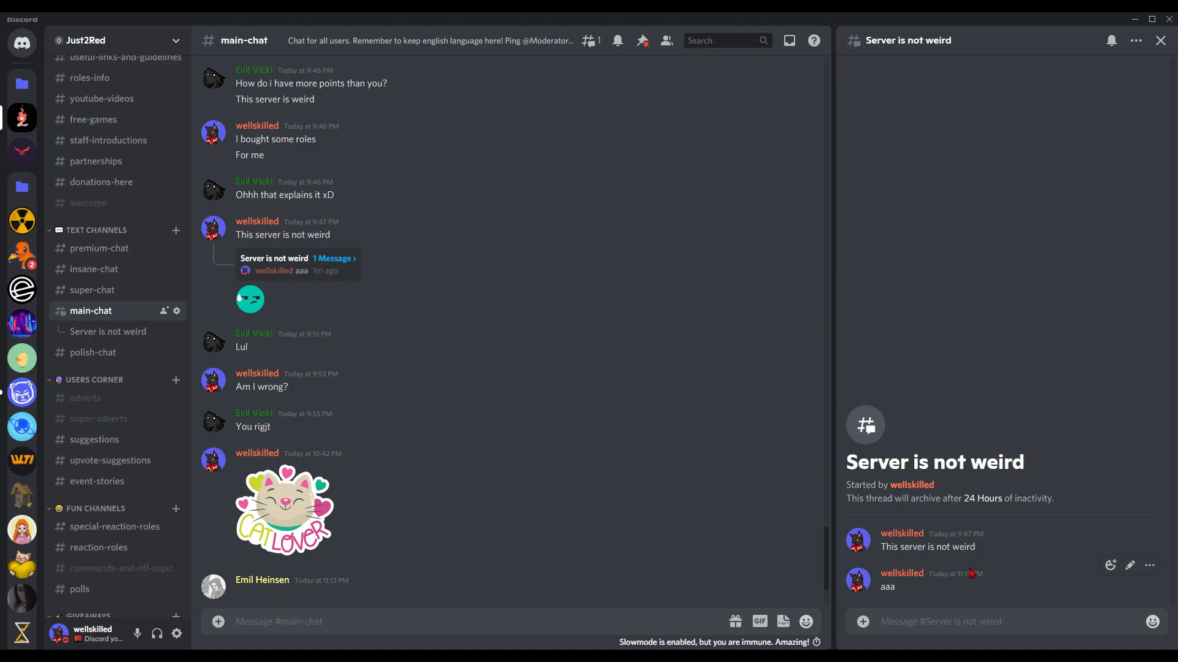
{"action": "scroll", "scroll_direction": "down", "scroll_amount": 3}
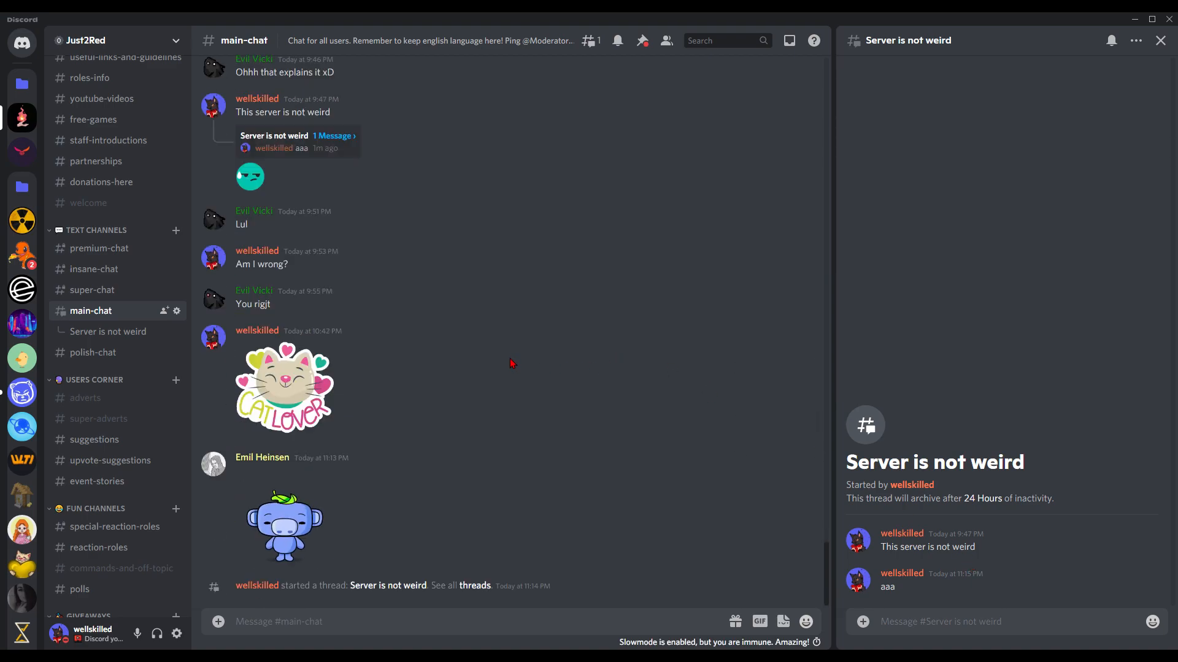
{"action": "mouse_move", "coordinate": [972, 598]}
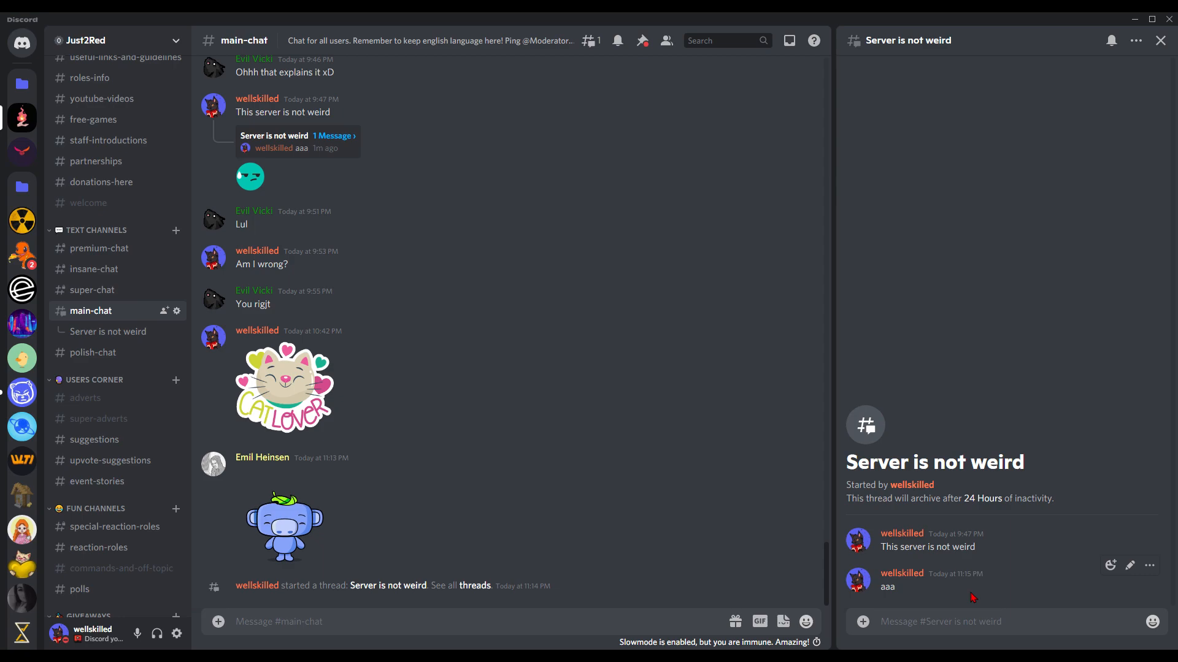
{"action": "mouse_move", "coordinate": [960, 571]}
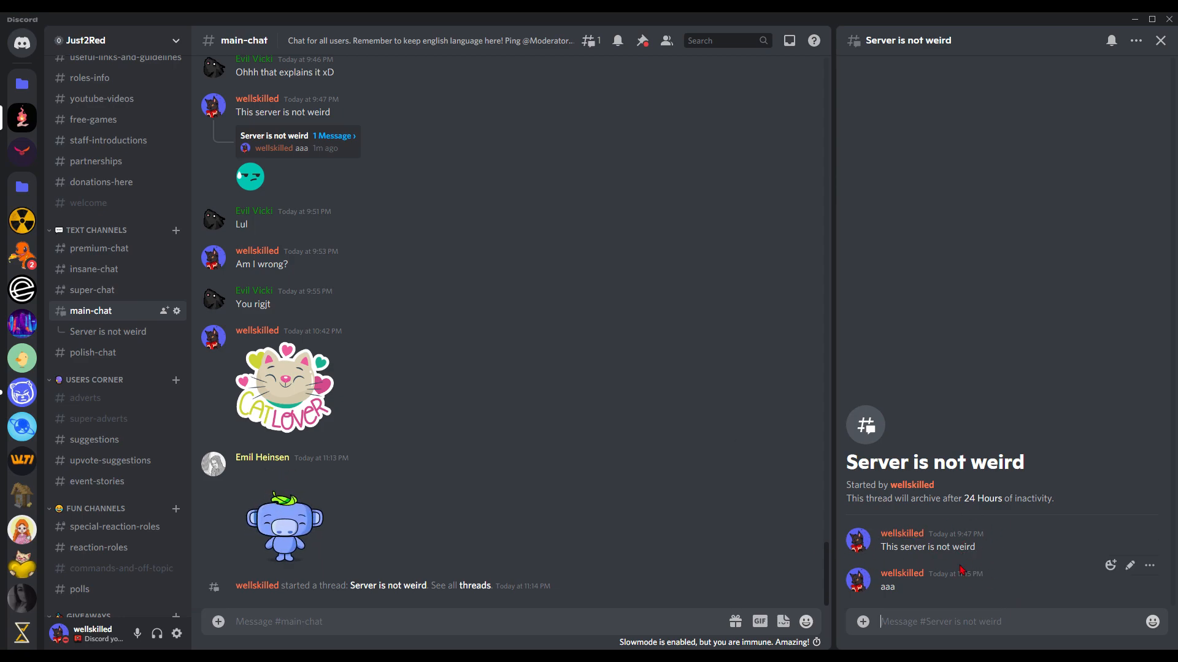
{"action": "mouse_move", "coordinate": [995, 558]}
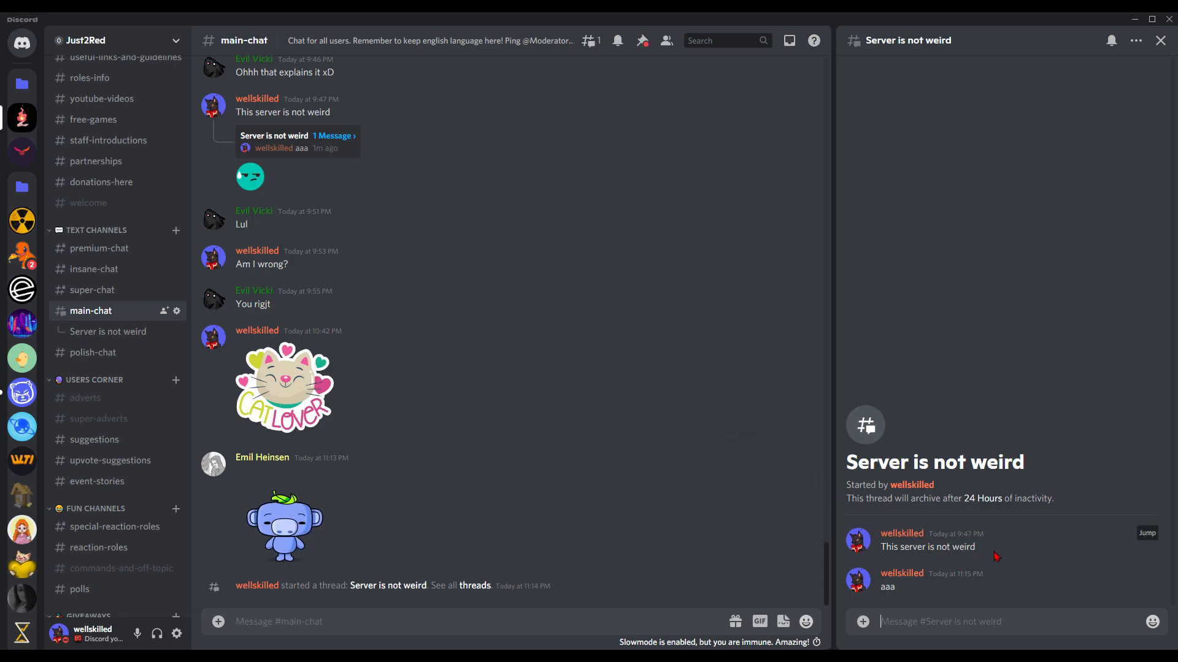
{"action": "mouse_move", "coordinate": [599, 451]}
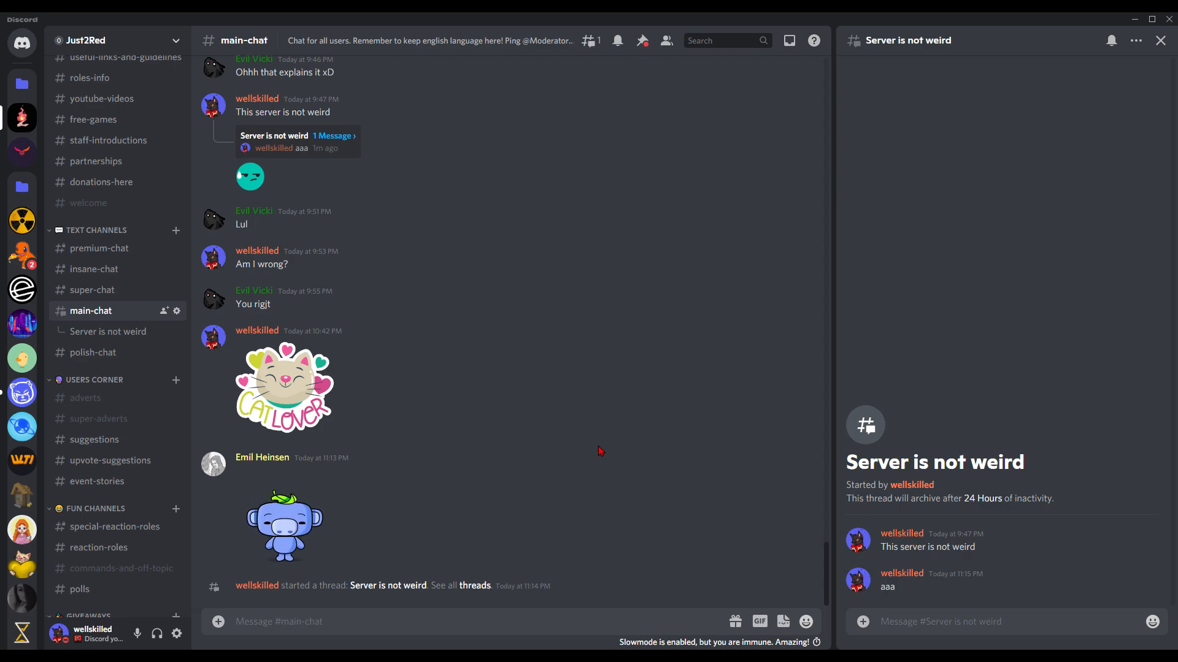
{"action": "mouse_move", "coordinate": [468, 389]}
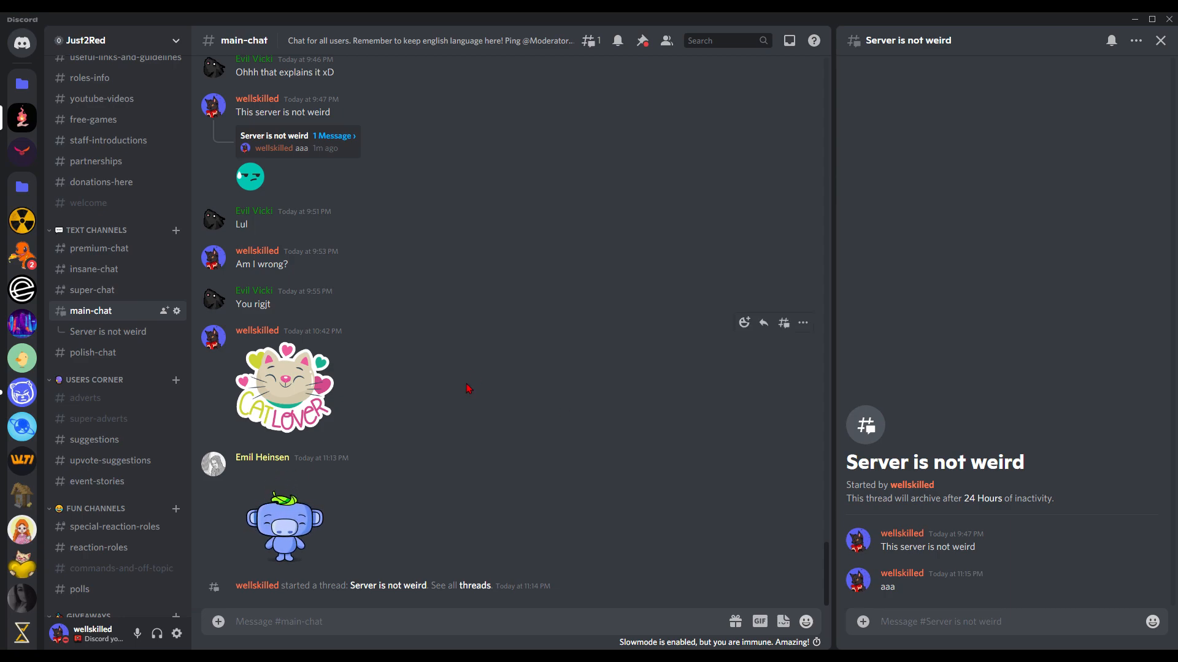
{"action": "mouse_move", "coordinate": [492, 399]}
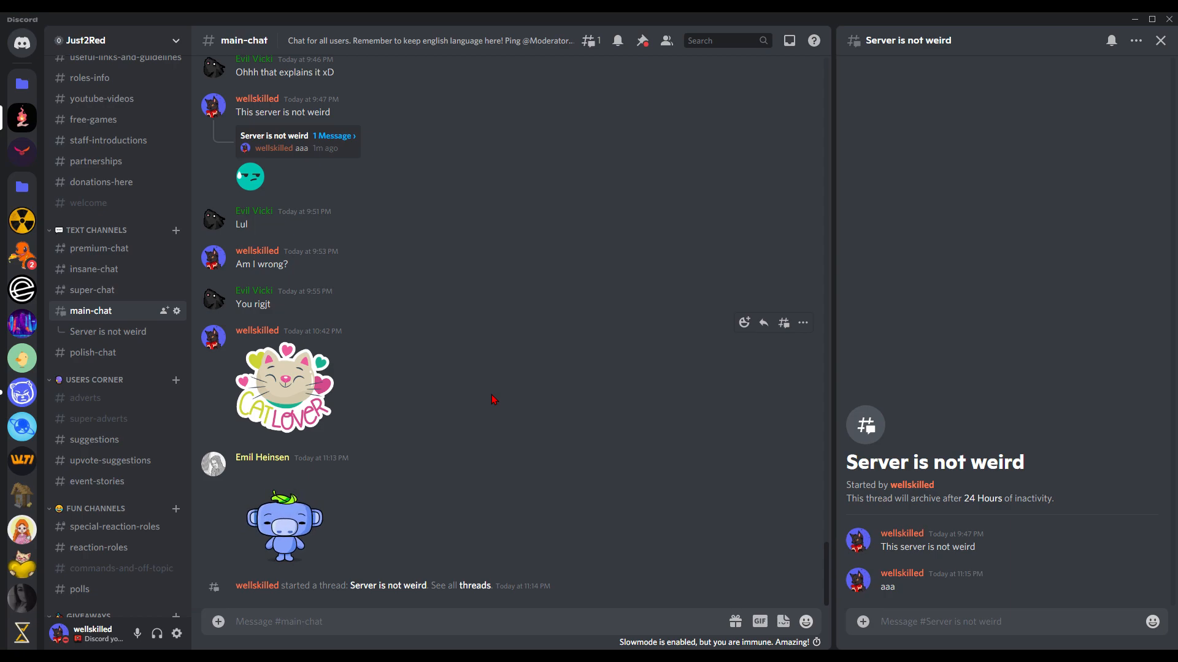
{"action": "mouse_move", "coordinate": [979, 568]}
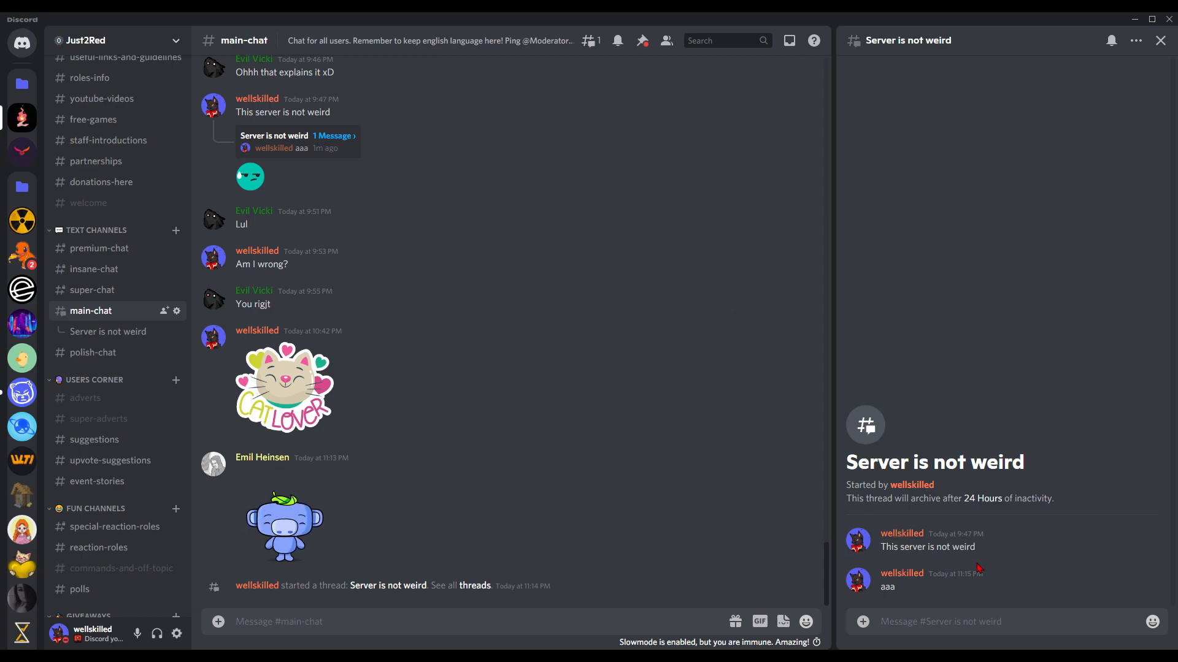
{"action": "mouse_move", "coordinate": [966, 552]}
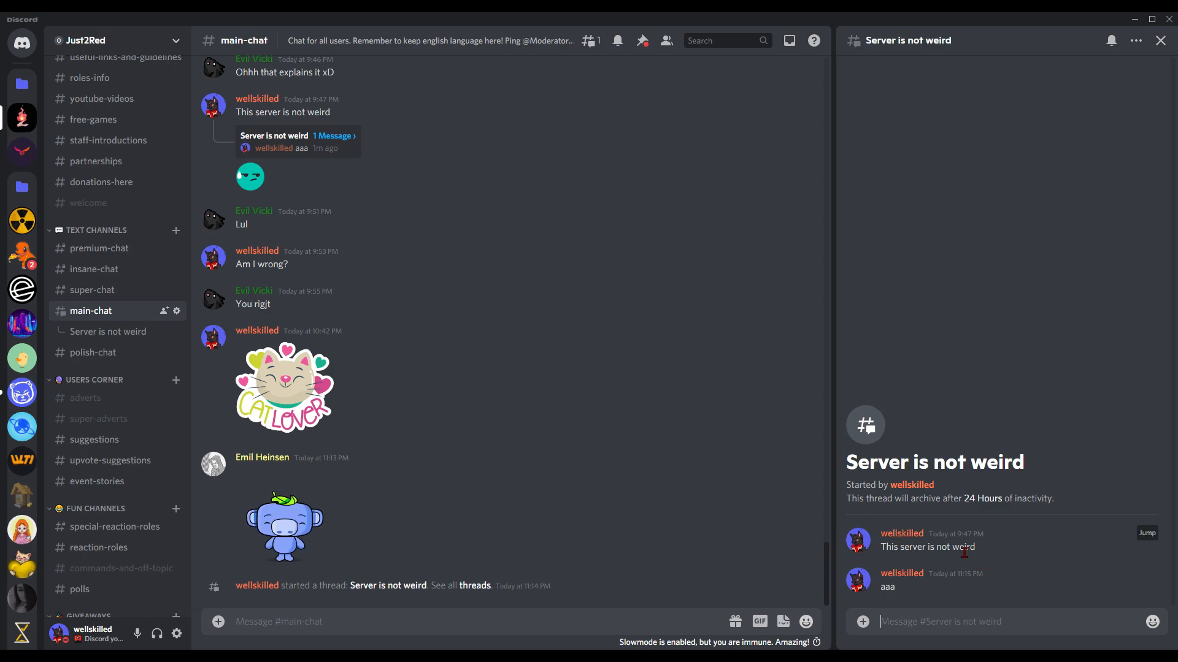
{"action": "mouse_move", "coordinate": [863, 368]}
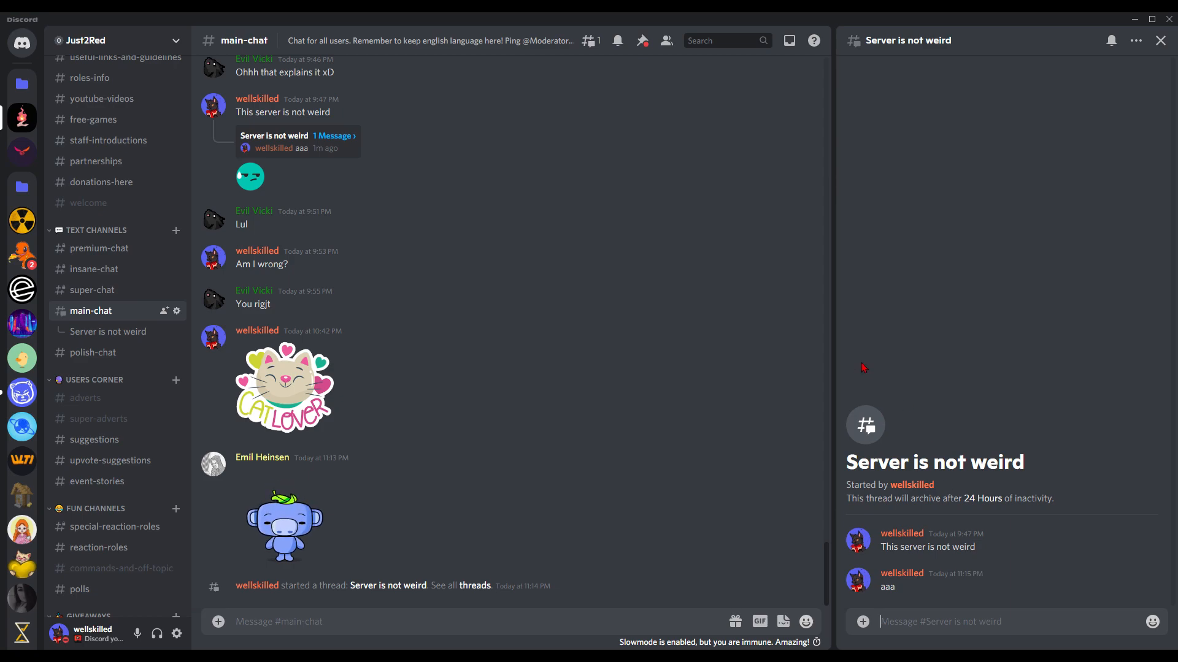